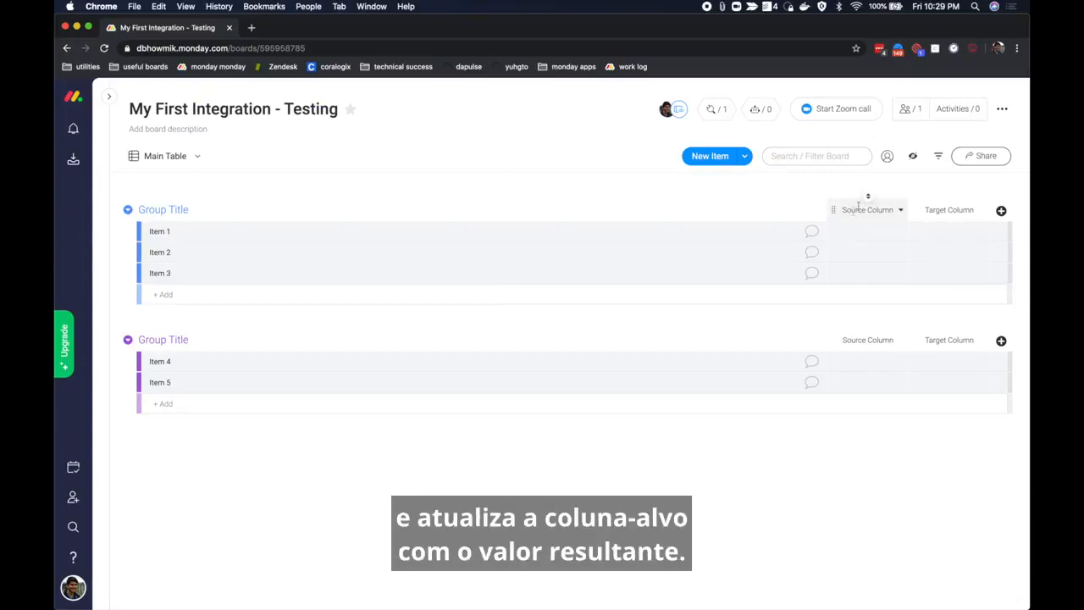
Step: Show the My First Integration - Testing board where hello world becomes HELLO WORLD
click(948, 230)
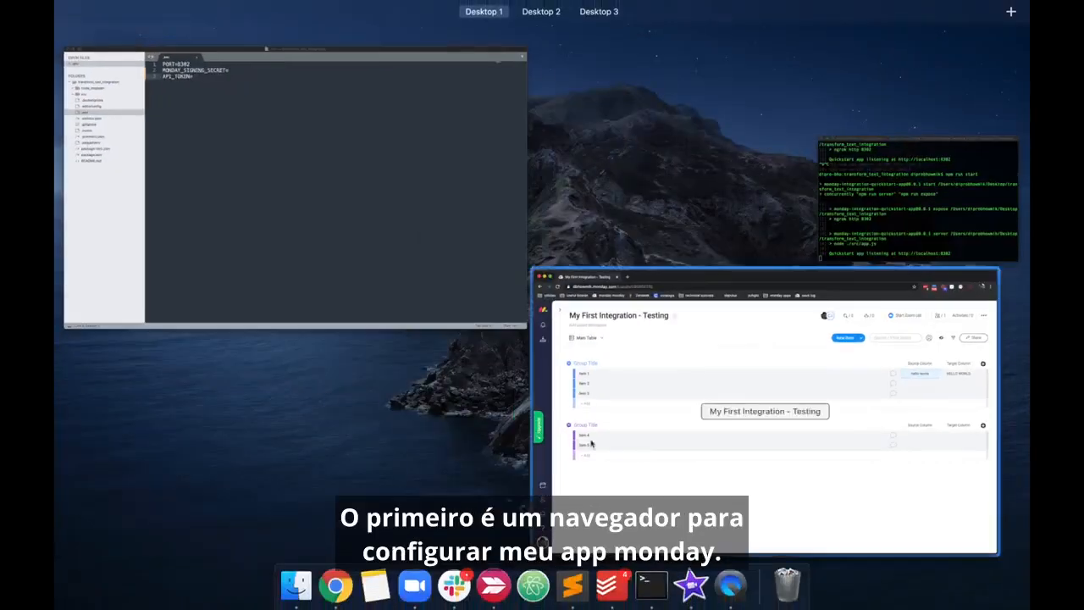
mouse_move(705, 398)
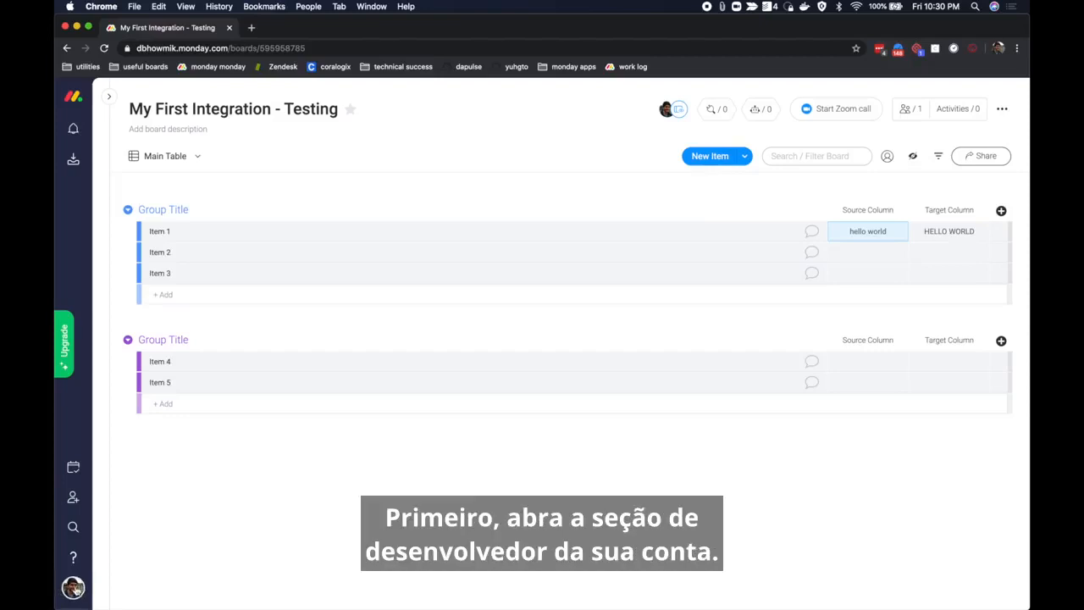
Step: From the Developers section, create a new app and start naming it My First App
click(73, 587)
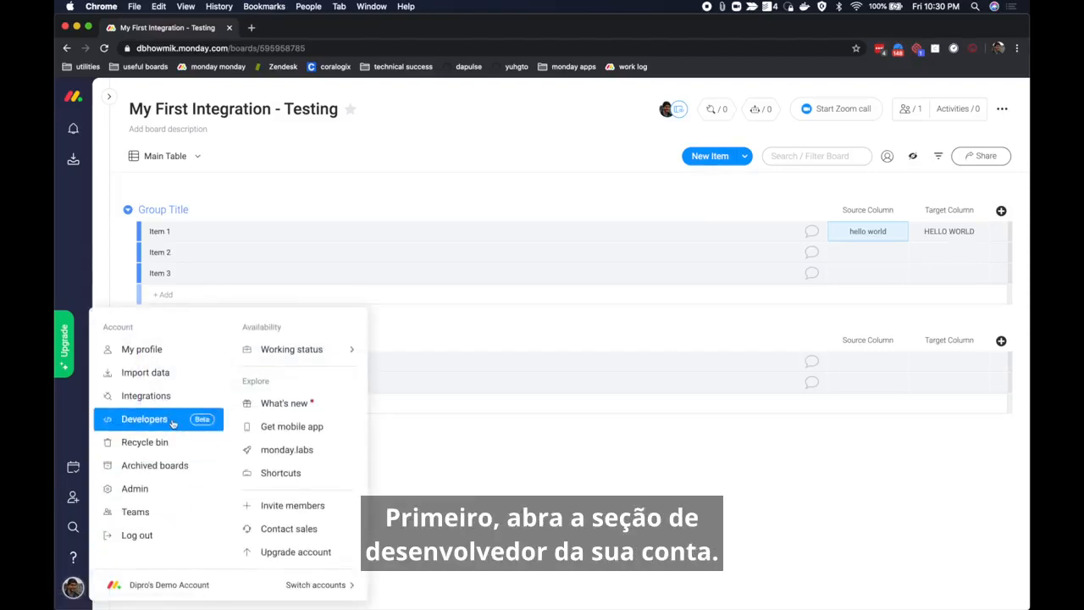
click(144, 418)
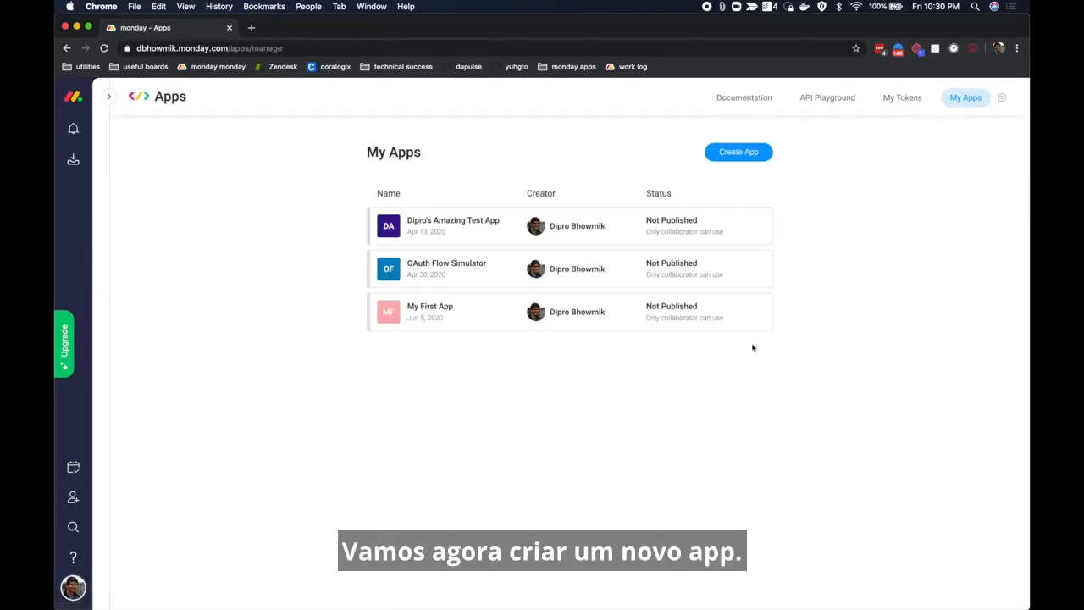
click(738, 152)
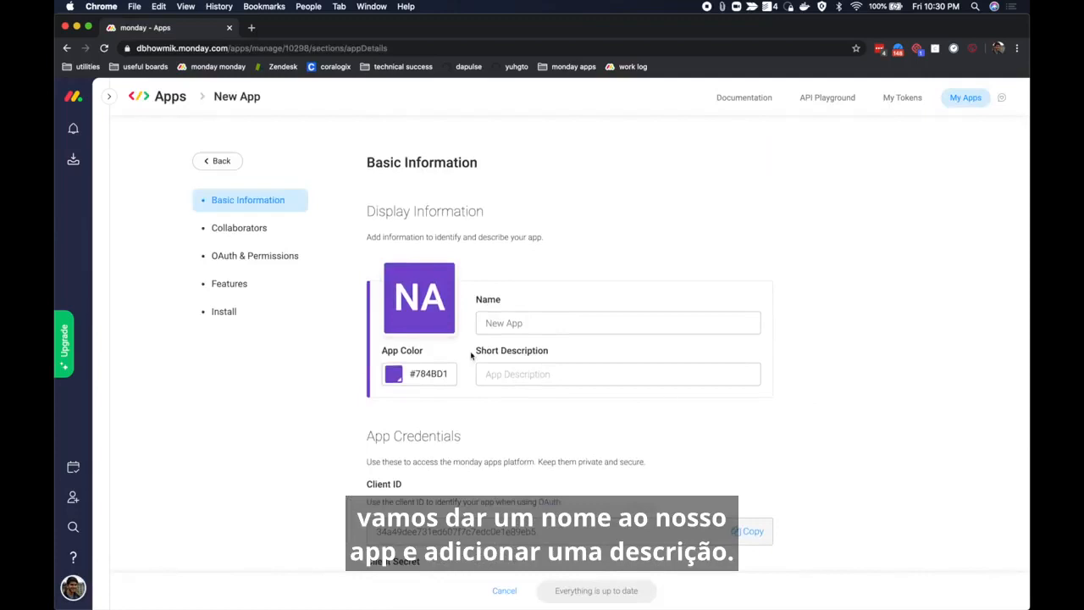
text(My First)
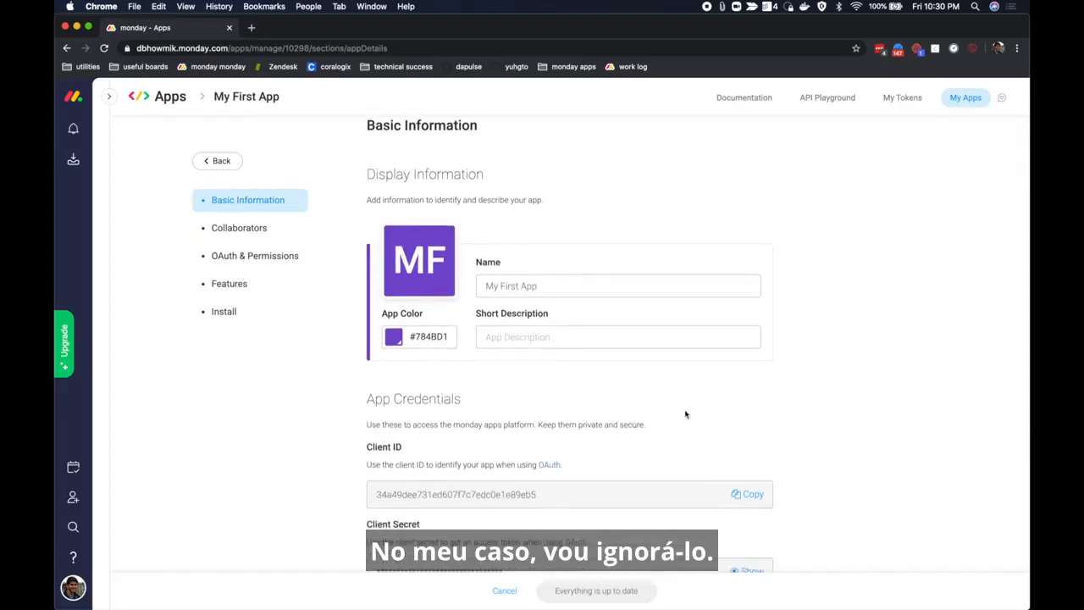
scroll(up, 3)
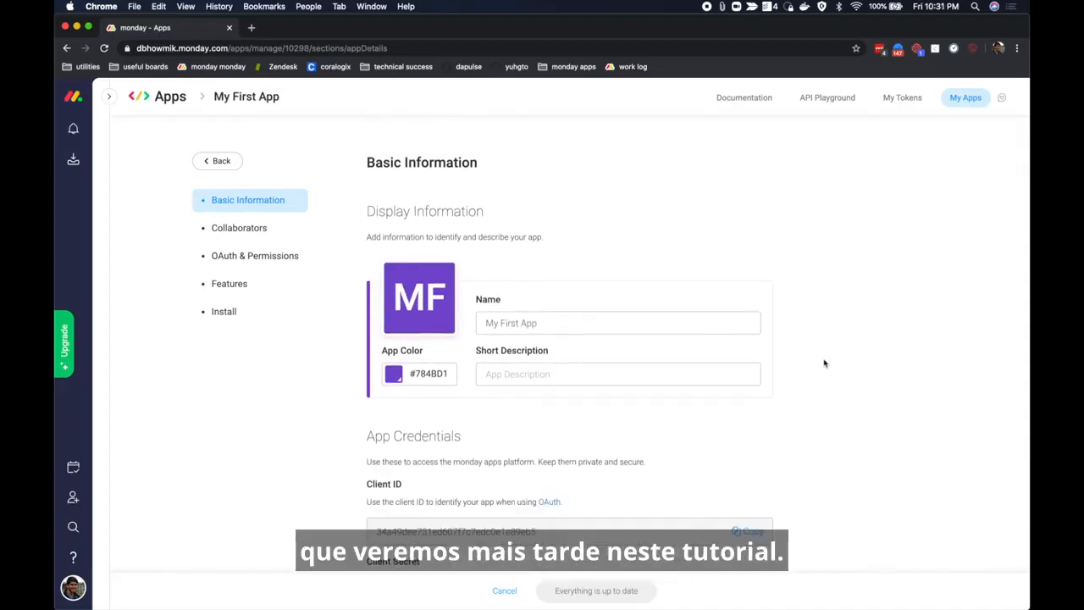
Step: In OAuth & Permissions, grant the app the boards:read scope
click(254, 254)
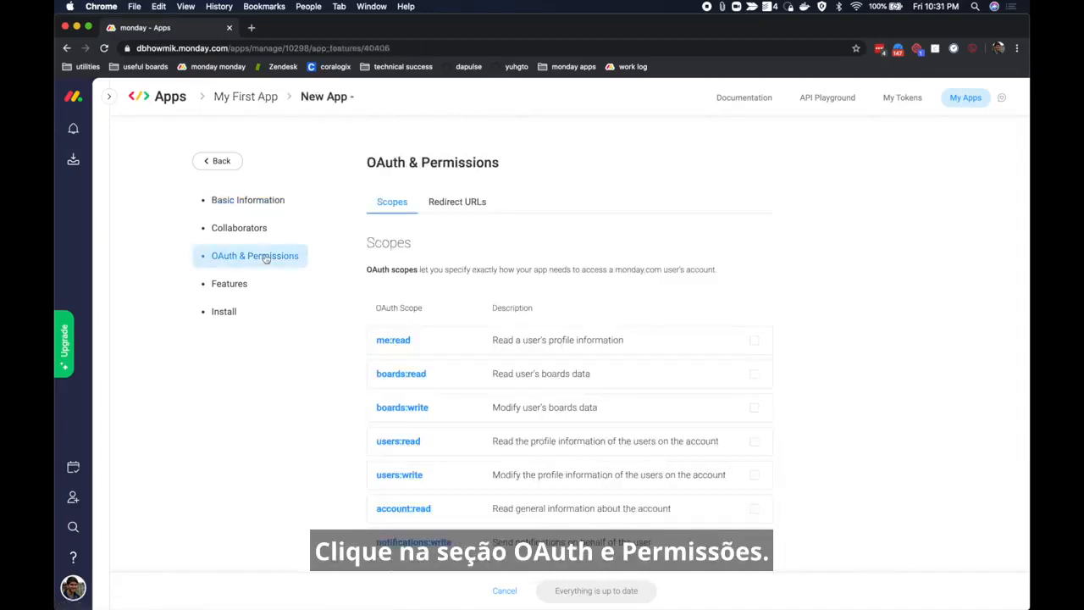
mouse_move(637, 255)
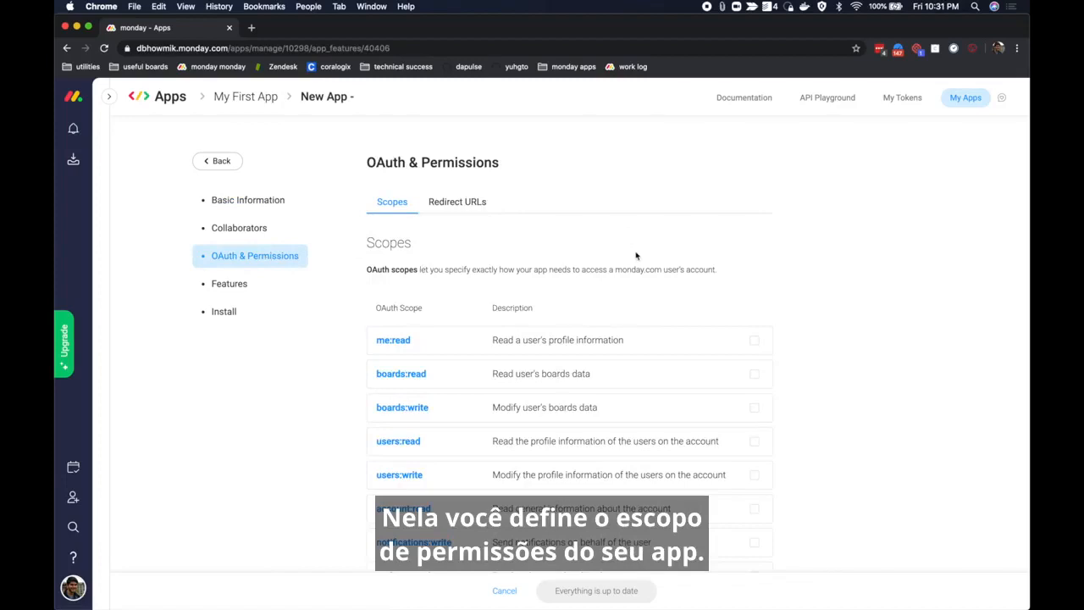
mouse_move(649, 271)
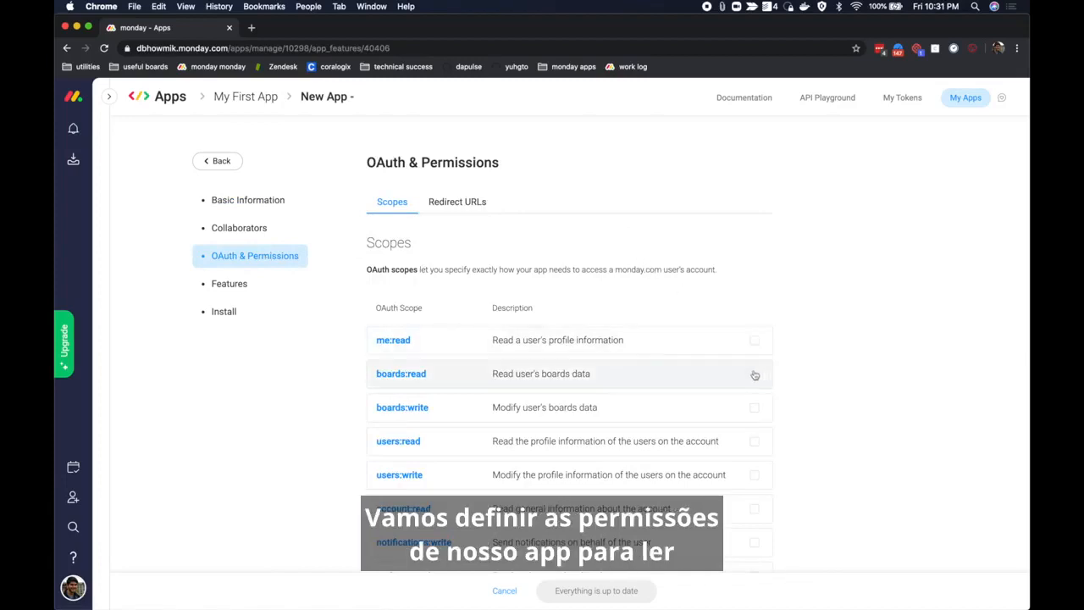
click(753, 374)
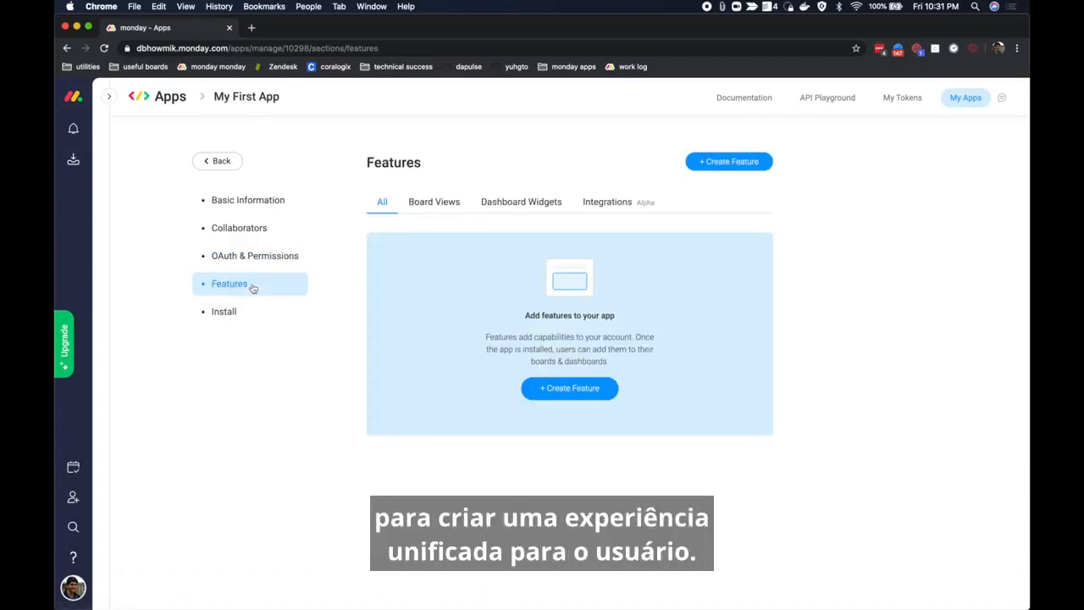
mouse_move(616, 240)
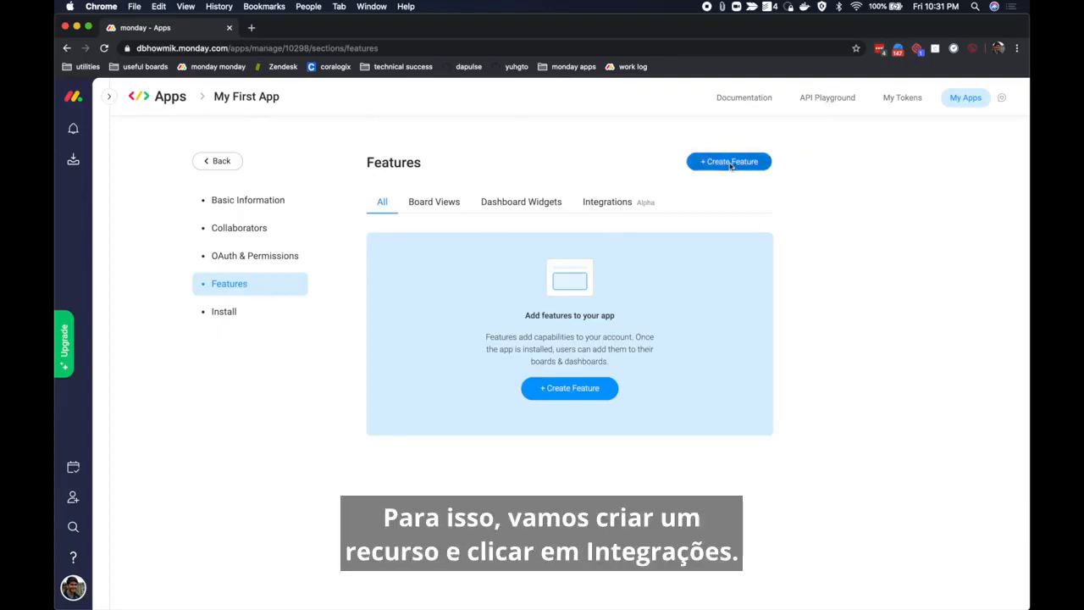
mouse_move(858, 325)
text(Text)
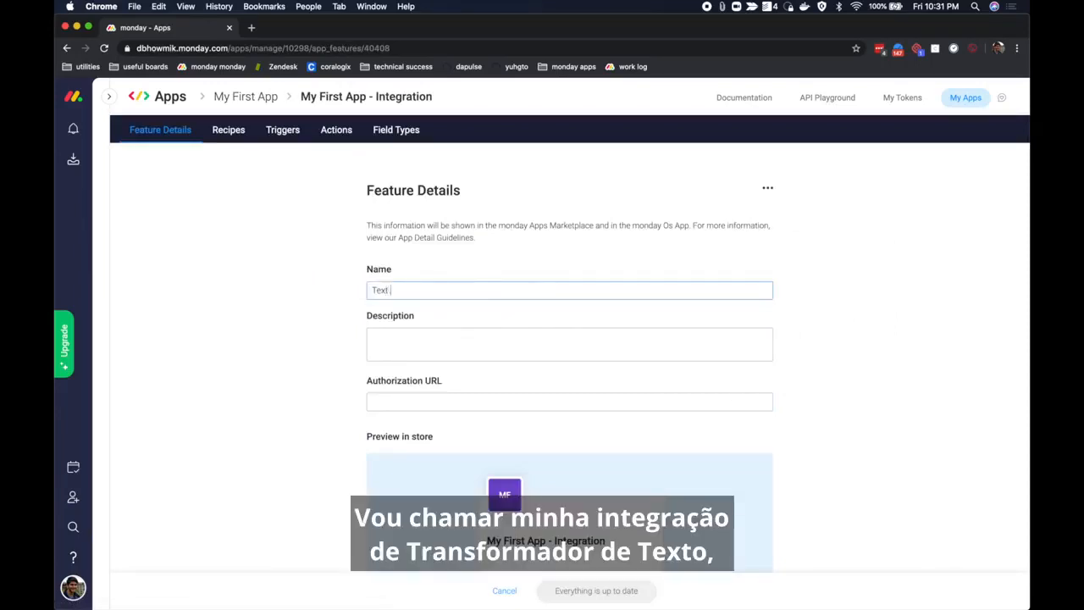
Step: Name the integration feature Text Transformer and save it
text(Transform)
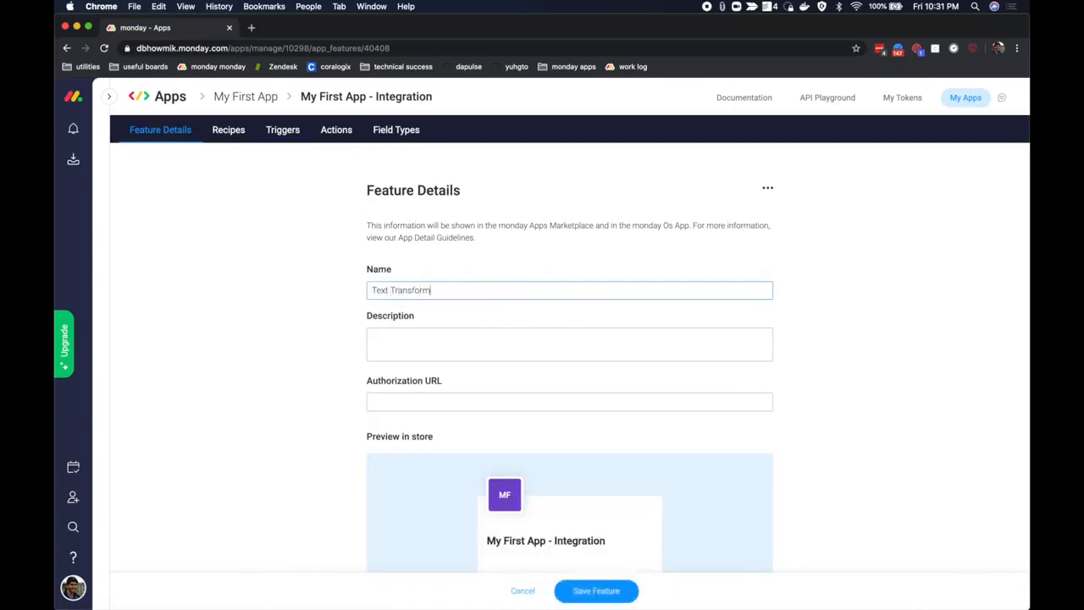
text(er)
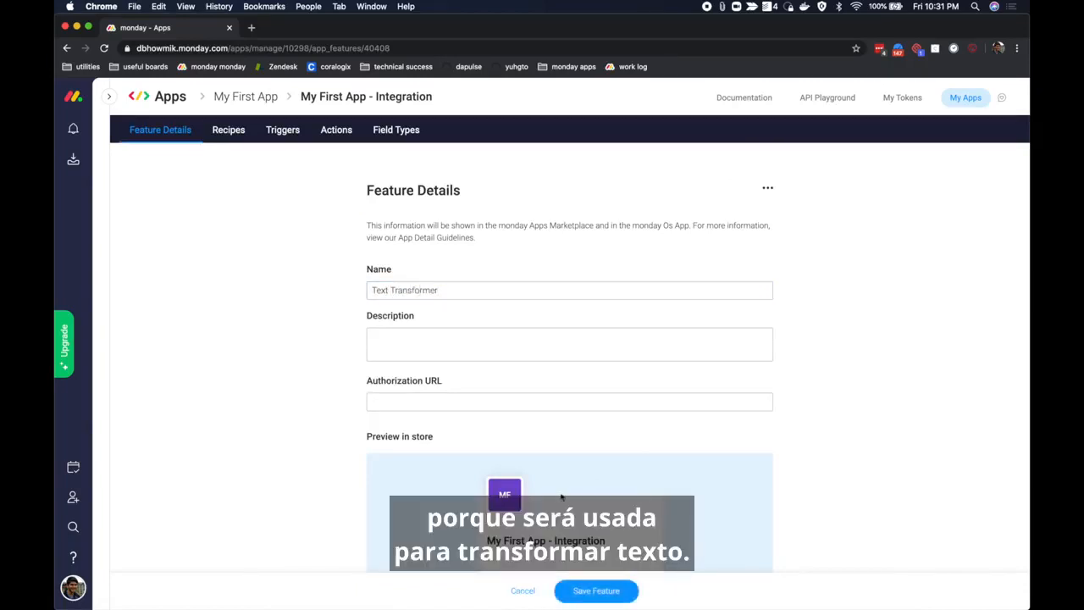
click(596, 590)
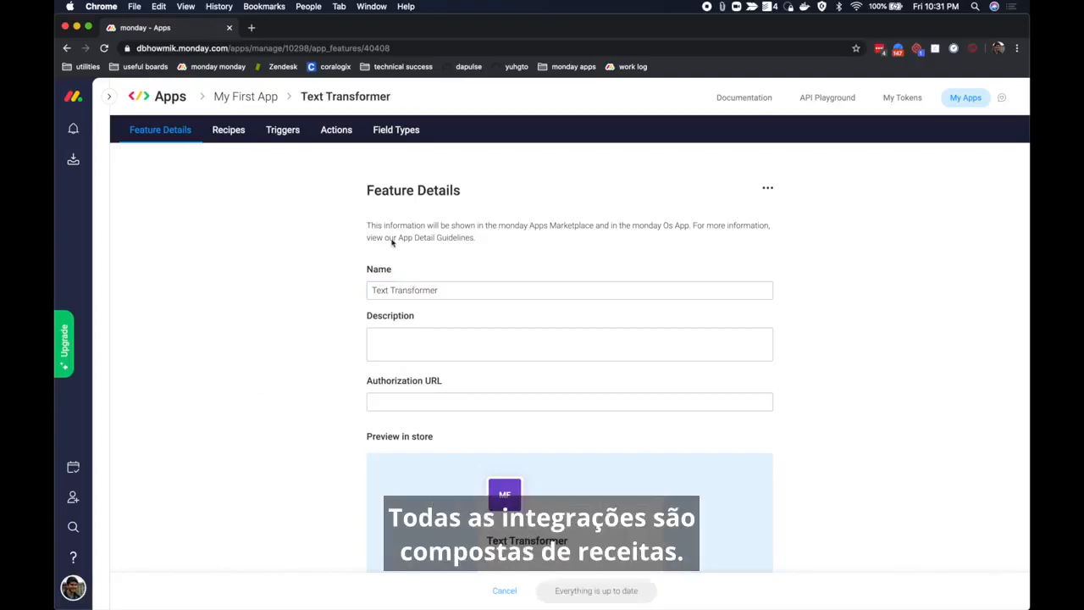
Step: Go to the Text Transformer feature's Recipes area with its empty recipe template
click(227, 128)
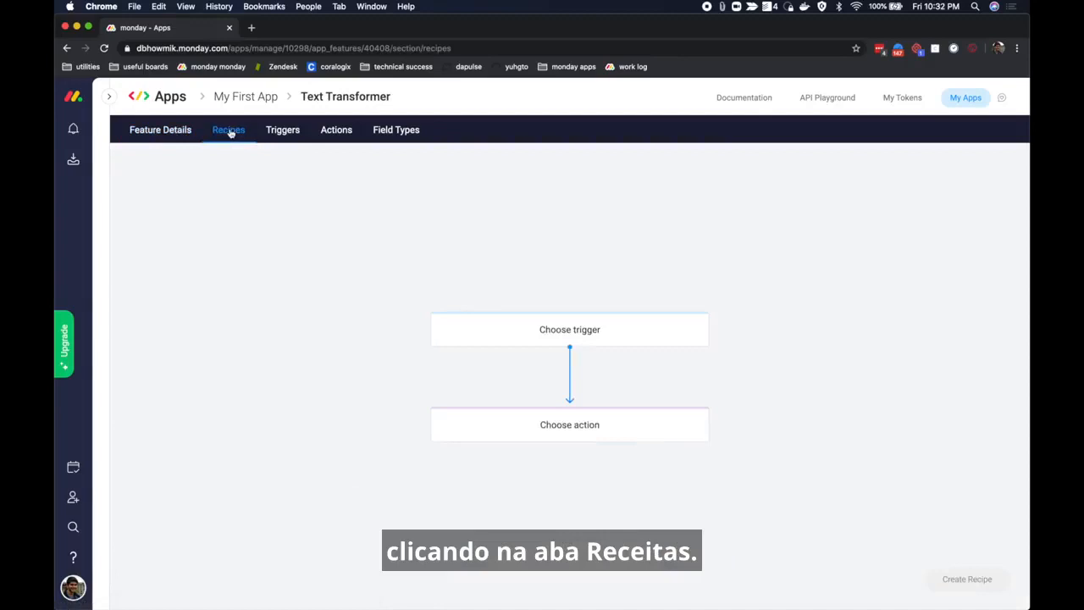
mouse_move(455, 264)
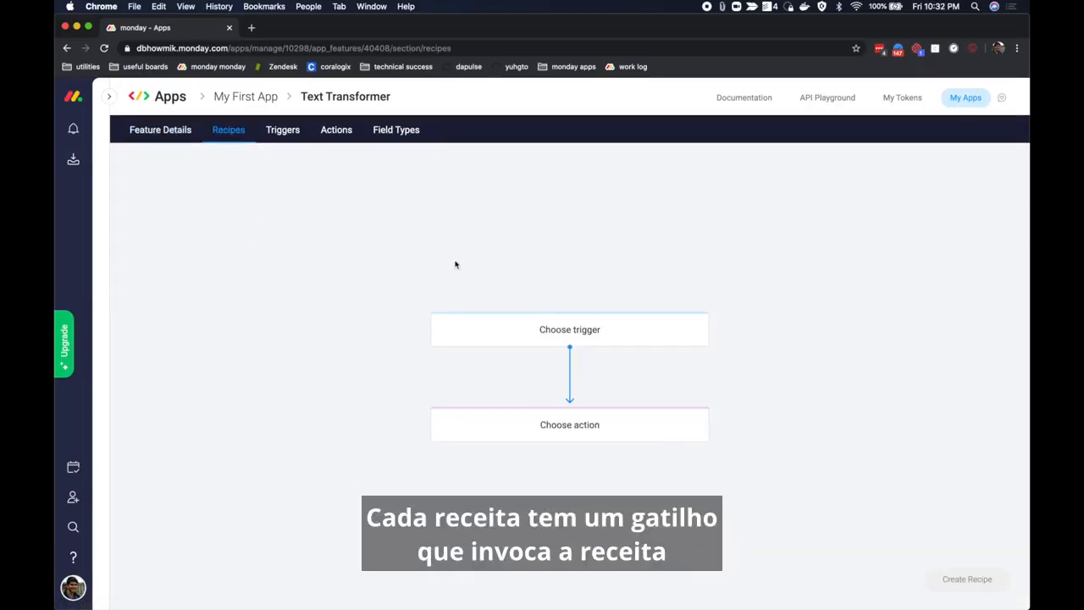
mouse_move(556, 383)
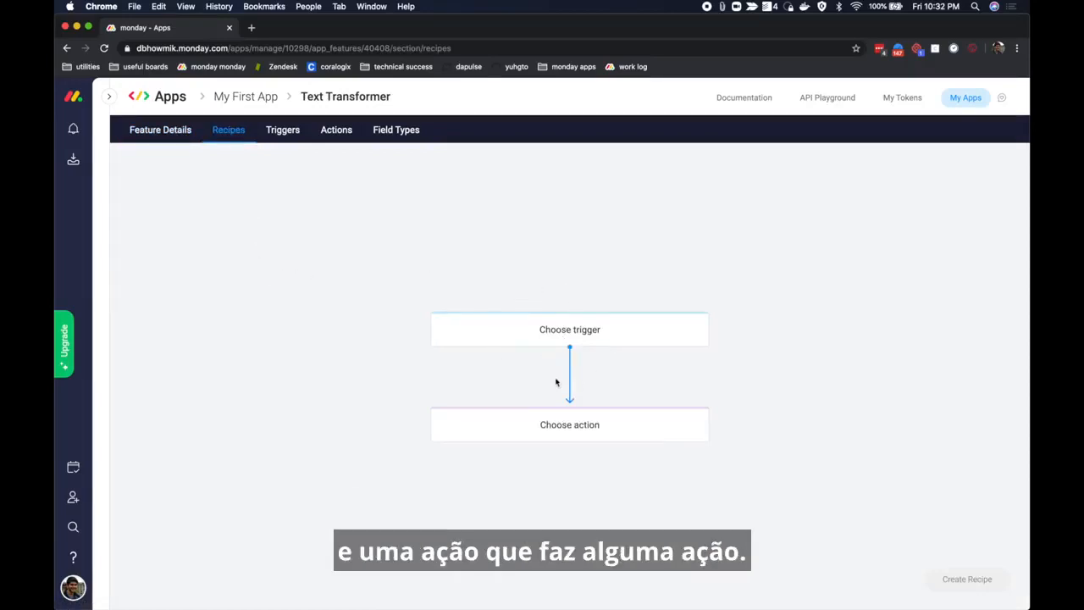
mouse_move(627, 406)
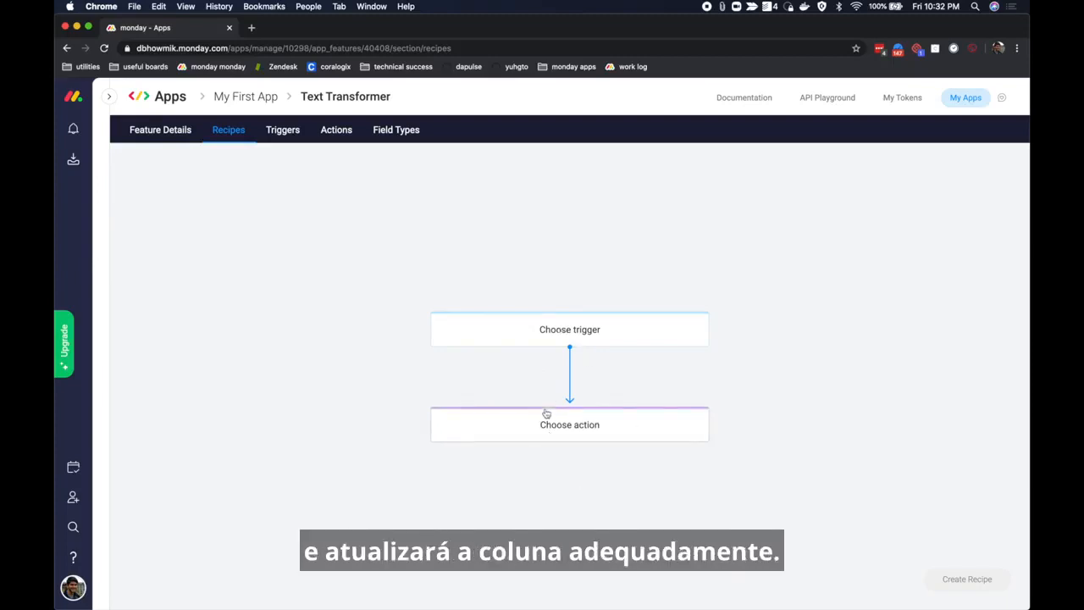
Step: Choose the column-change trigger and word it "When {source column, columnId} is updated"
click(569, 329)
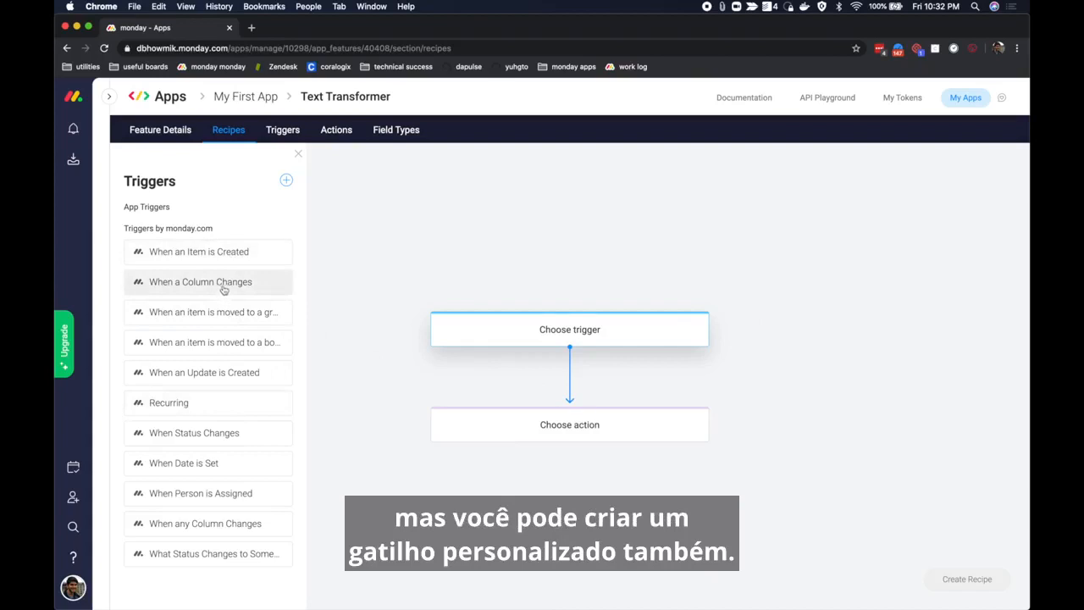
click(200, 282)
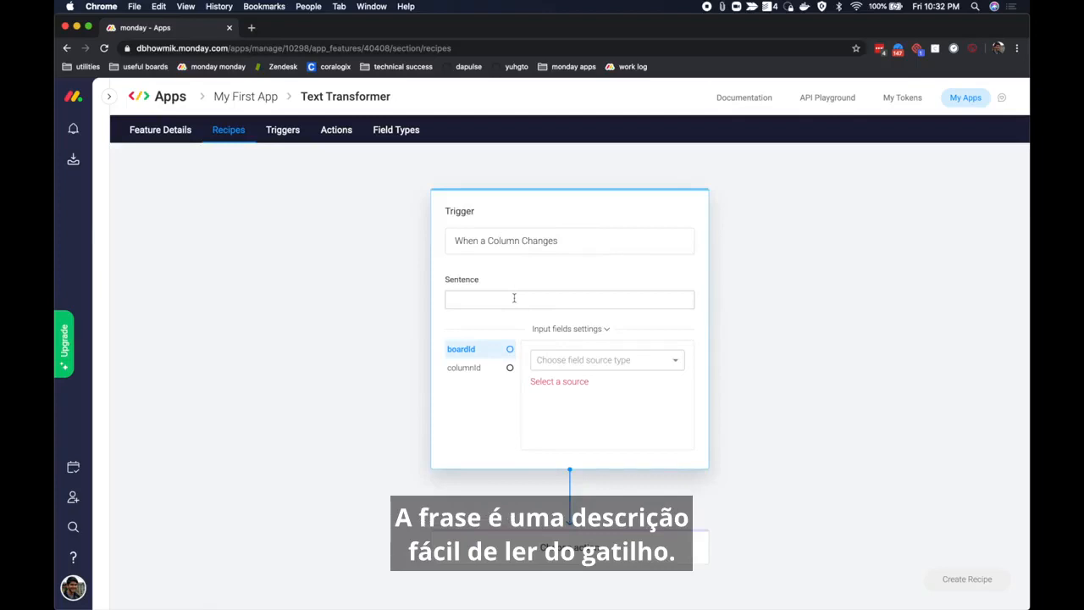
text(When {source column)
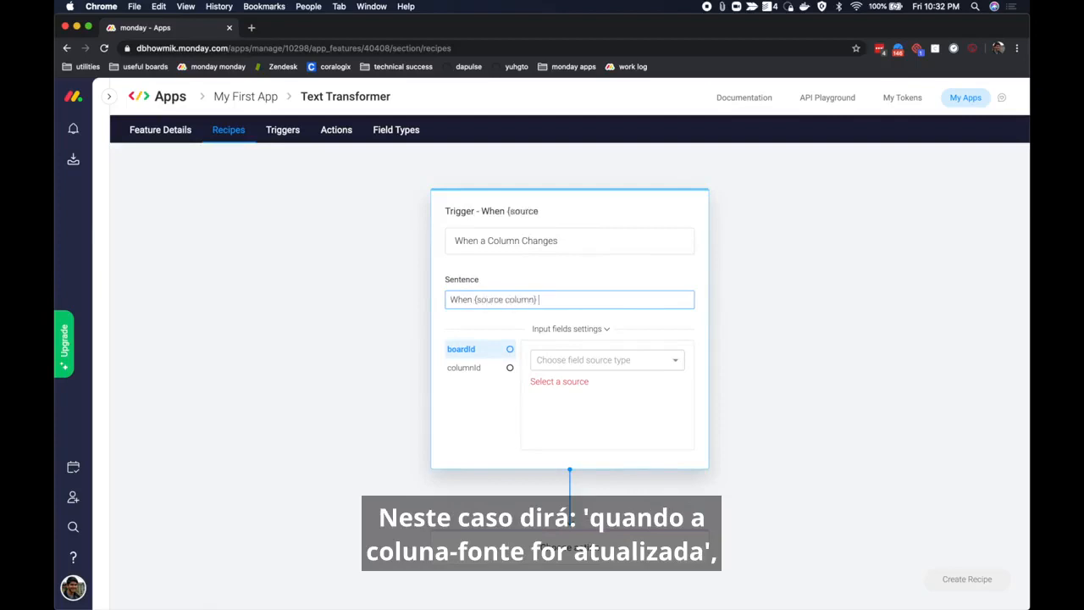
text(is updated,)
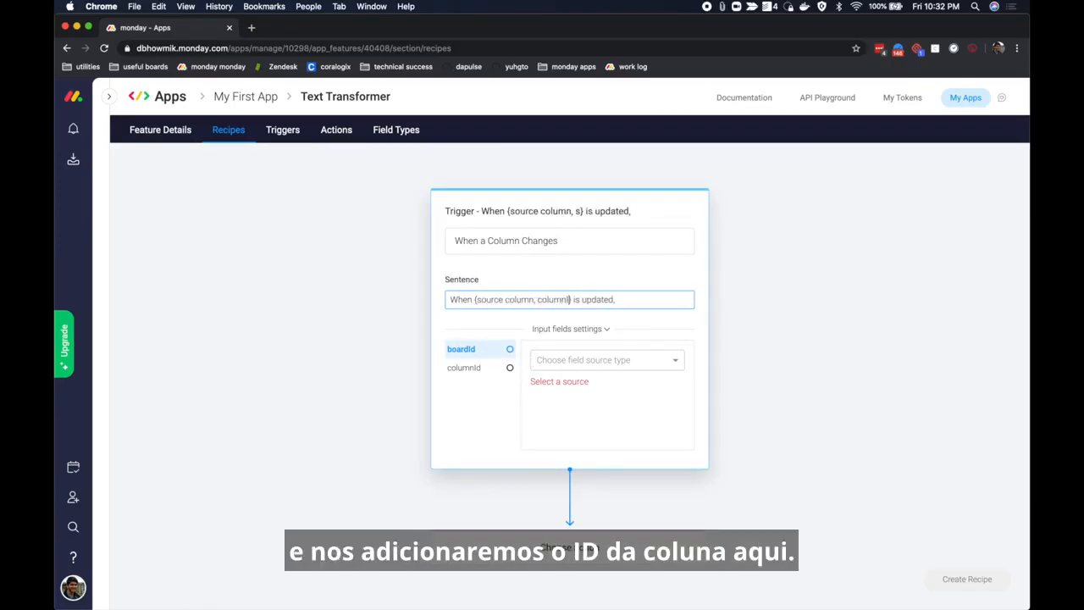
text(columnId)
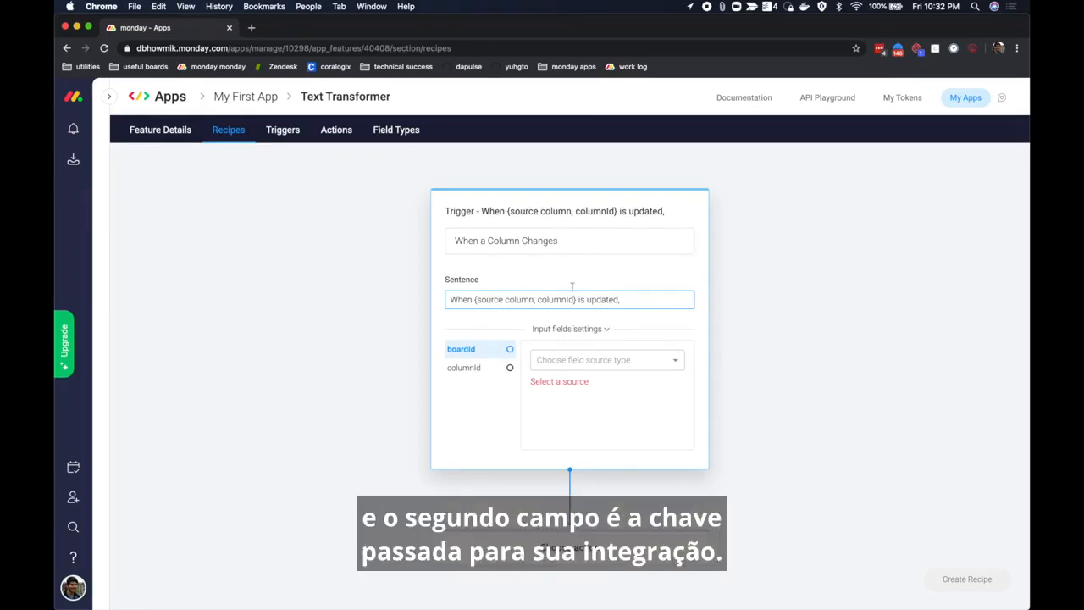
mouse_move(560, 336)
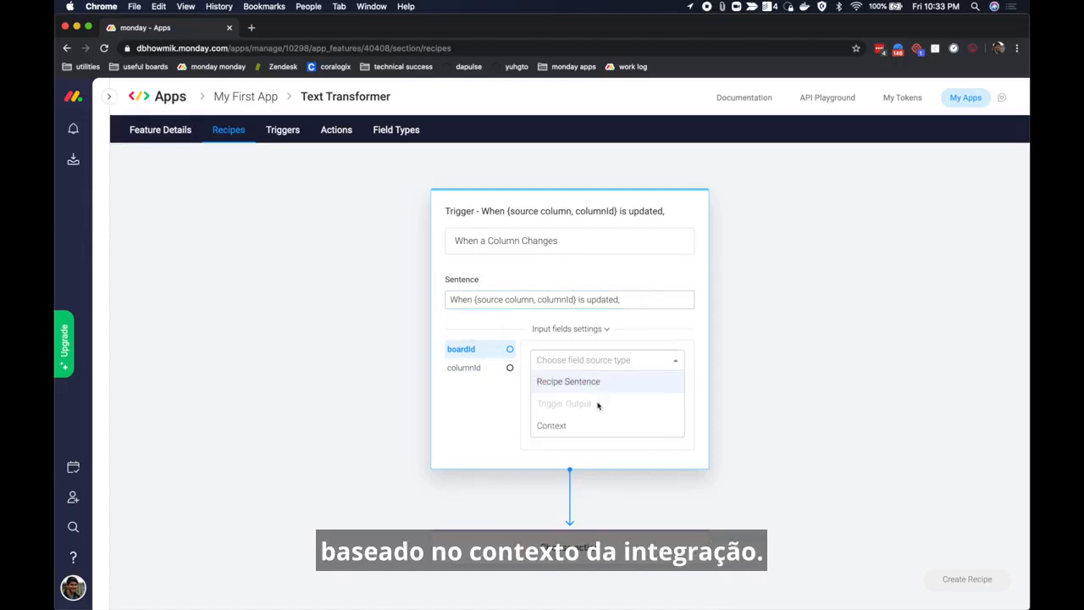
Step: Set boardId's source, take columnId from the recipe sentence and add an allowed column type
click(550, 425)
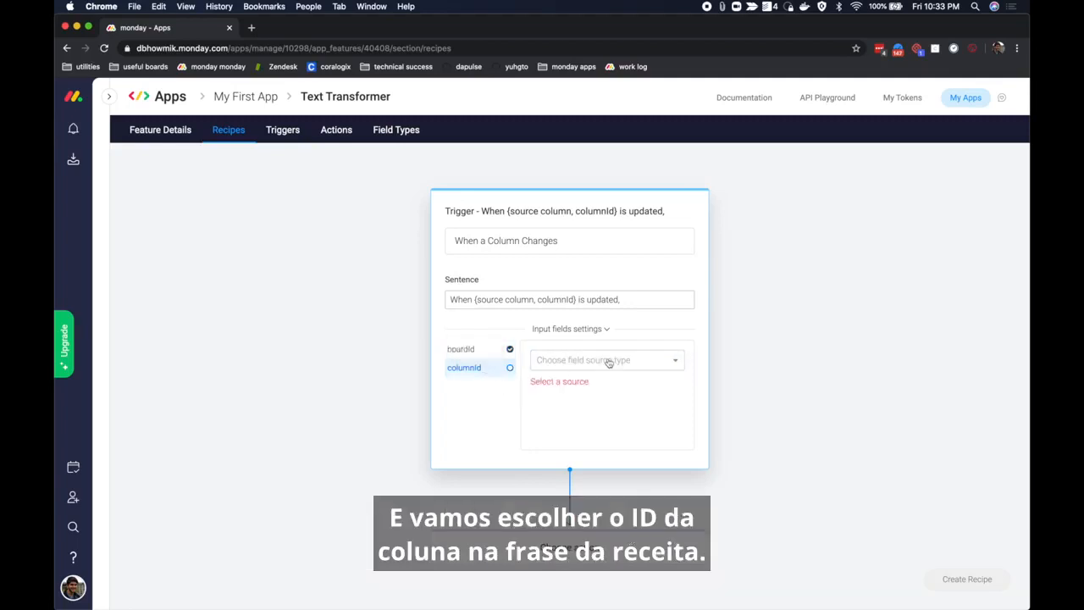
click(607, 359)
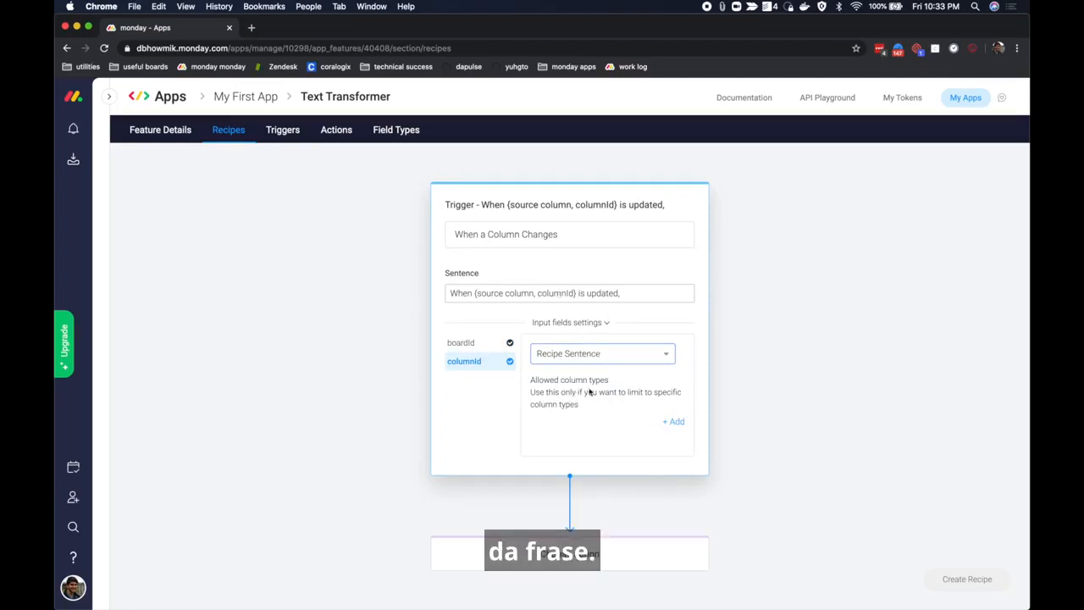
click(672, 420)
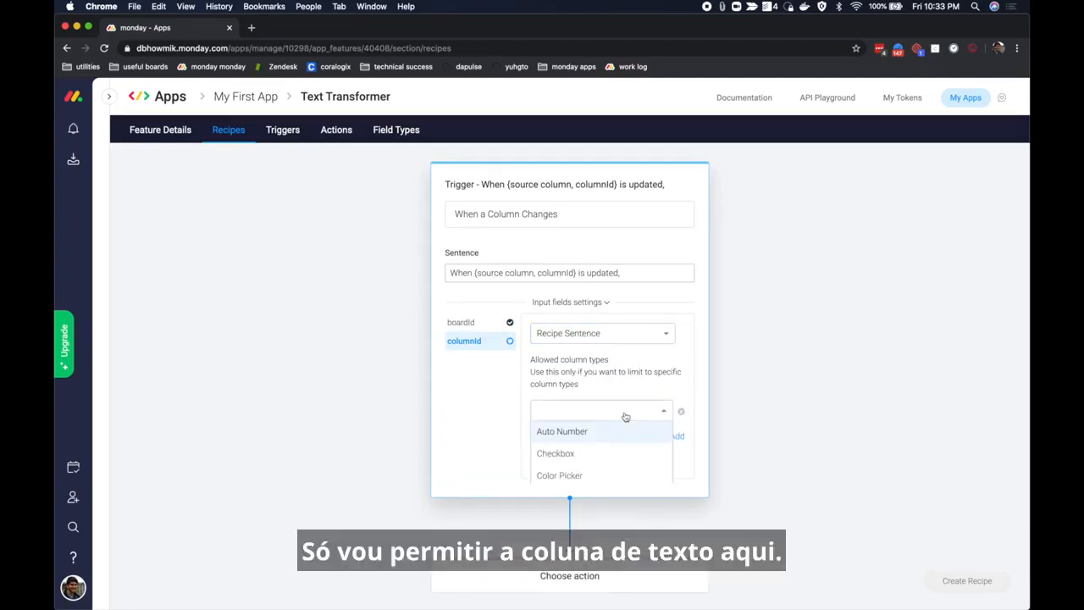
scroll(down, 3)
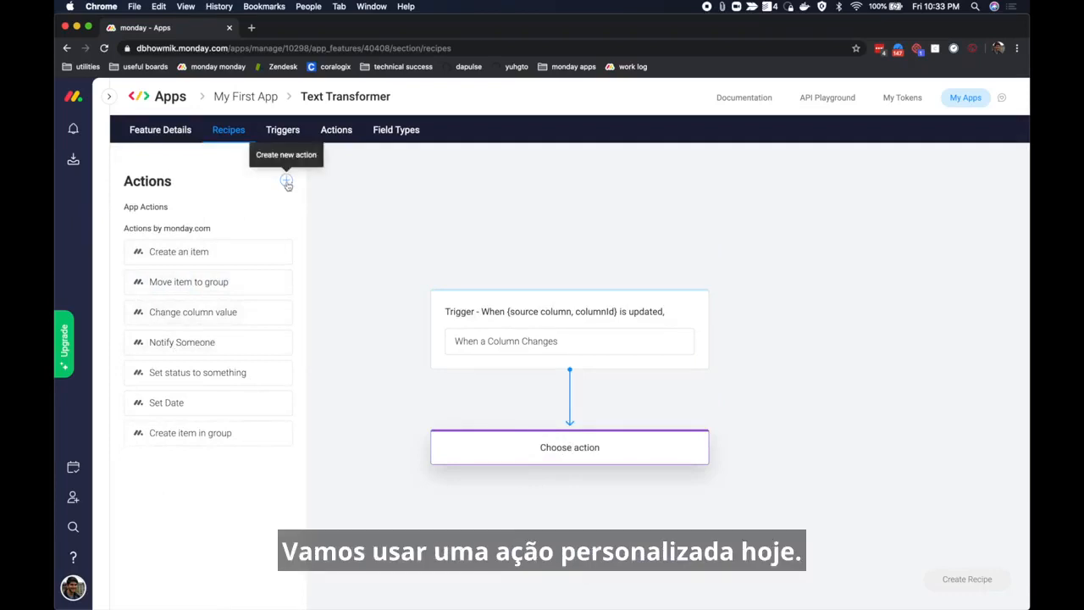
click(288, 181)
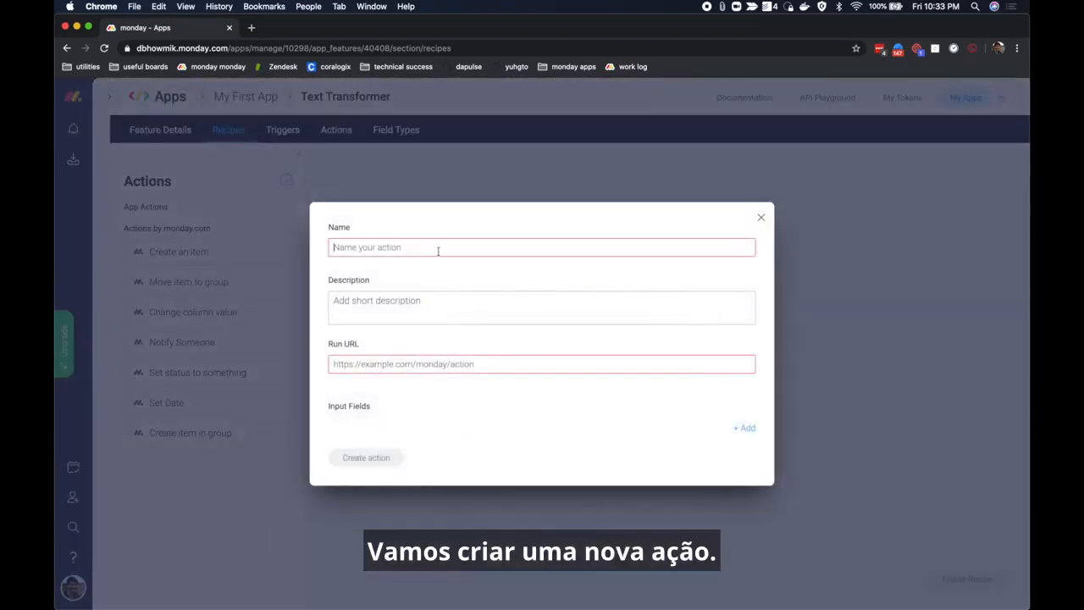
text(Text)
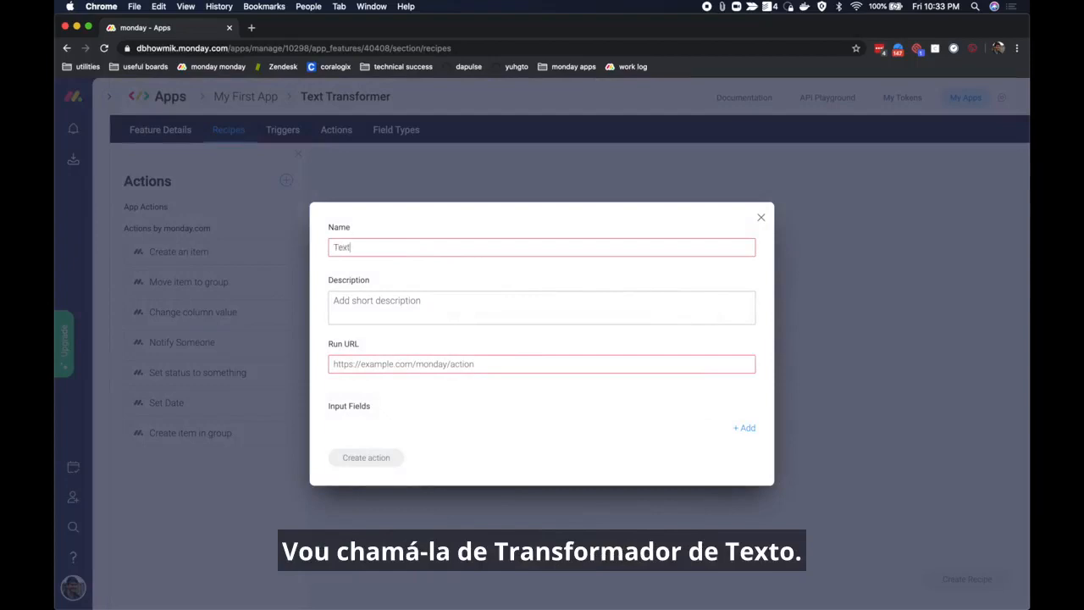
text(transformer)
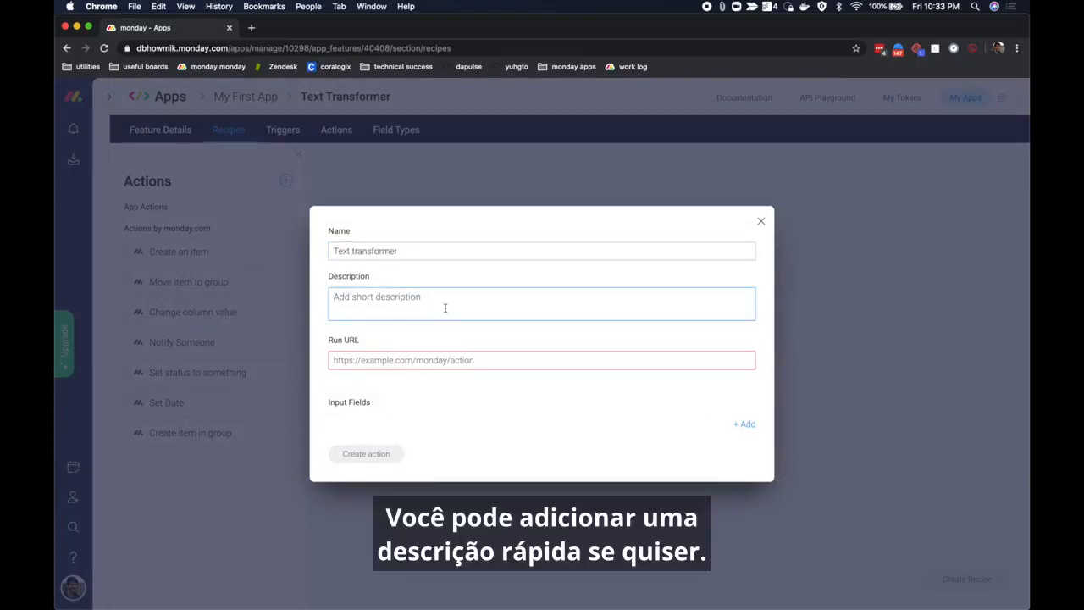
click(542, 360)
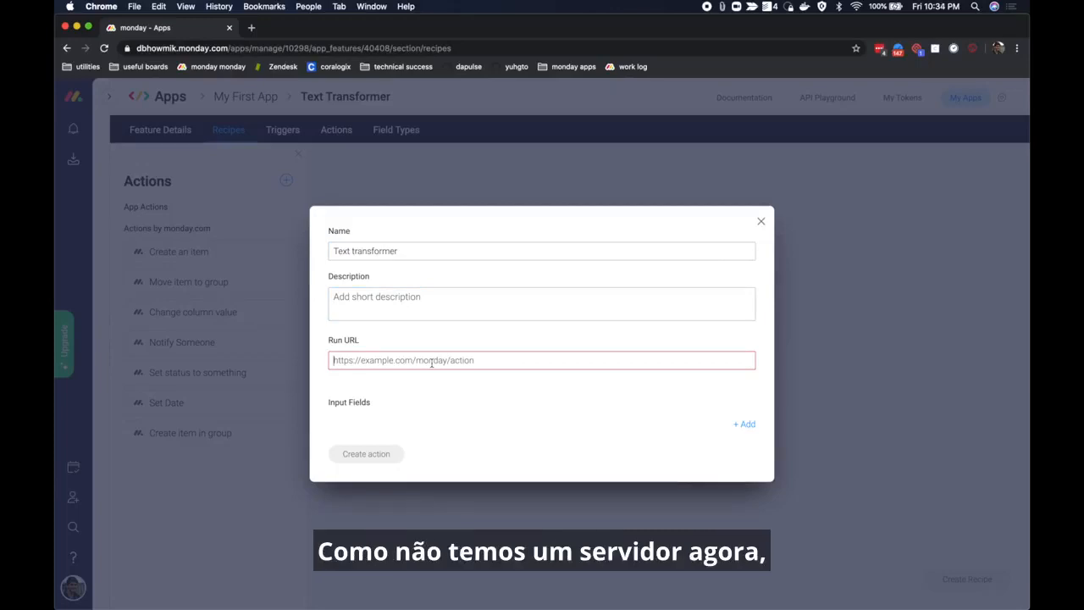
text(https://myser)
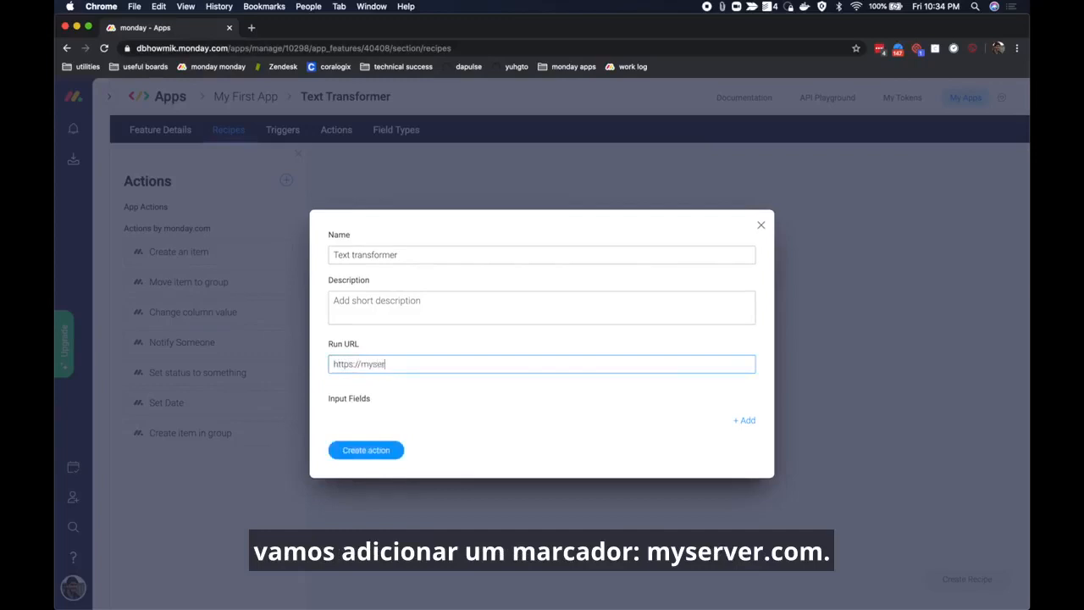
text(ver.com)
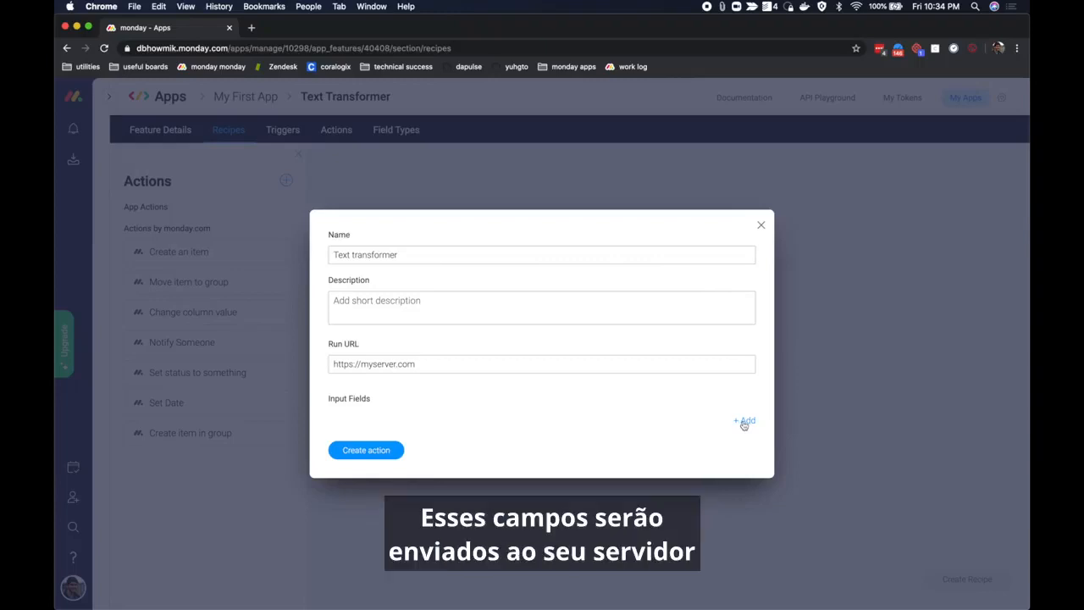
Step: Add Board, Item and sourceColumnId input fields, then a fourth field with its type
click(746, 420)
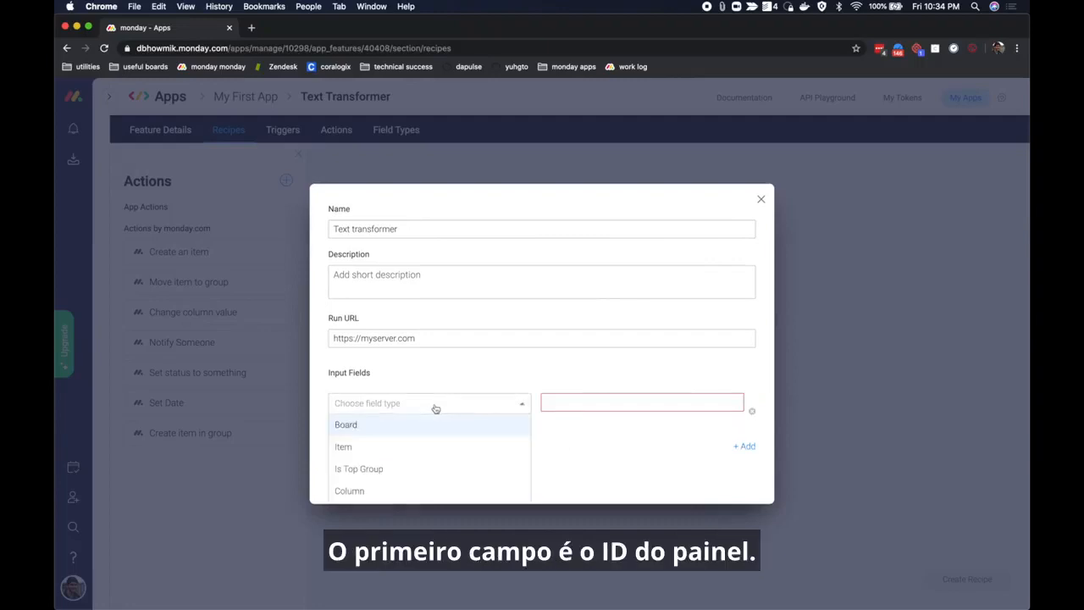
click(346, 423)
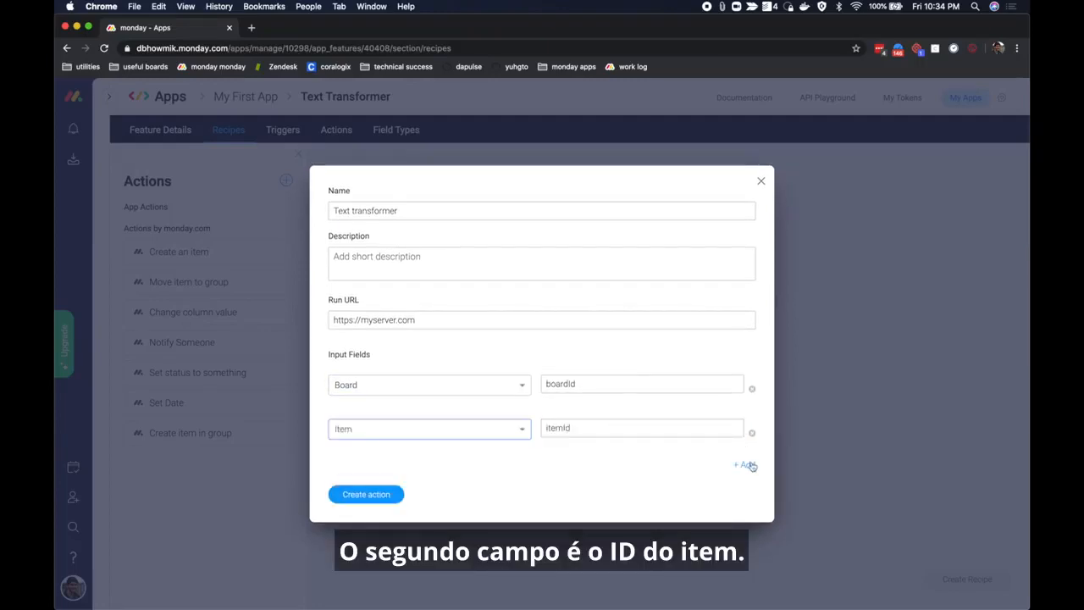
click(743, 464)
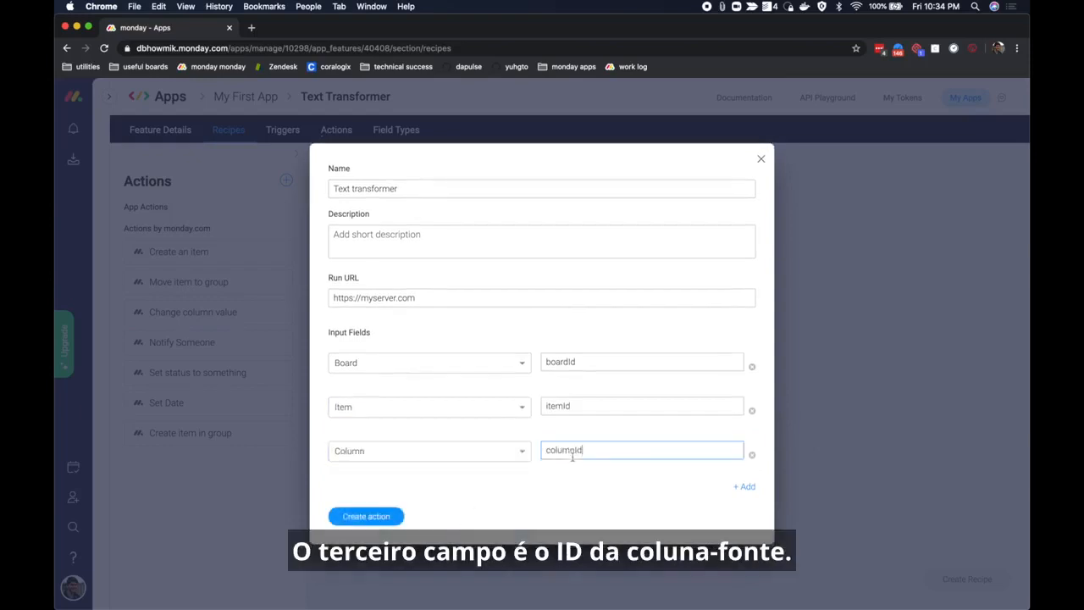
text(sourceColumnId)
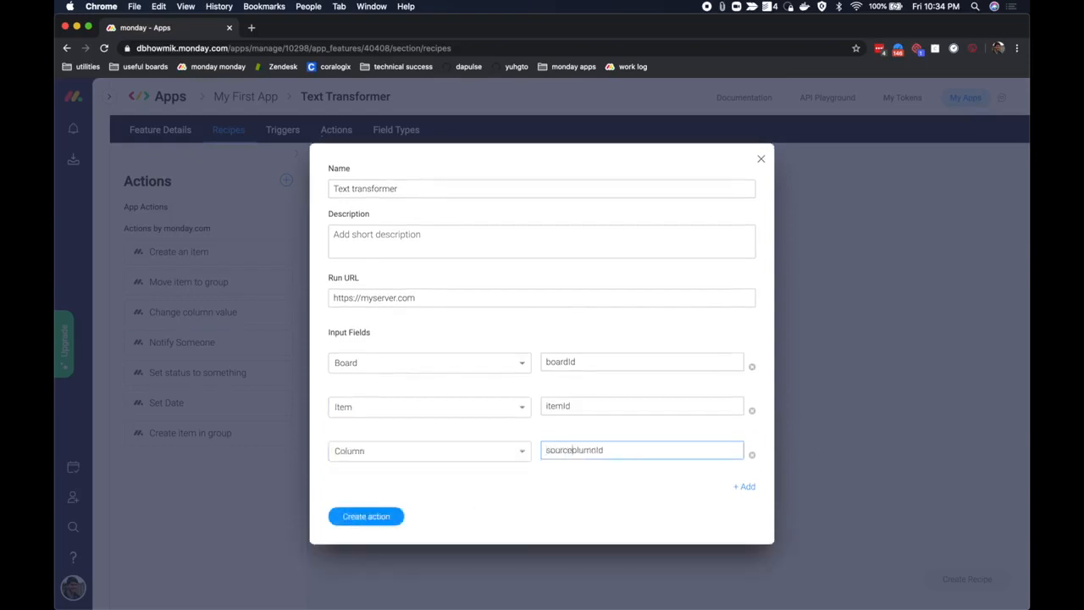
click(744, 486)
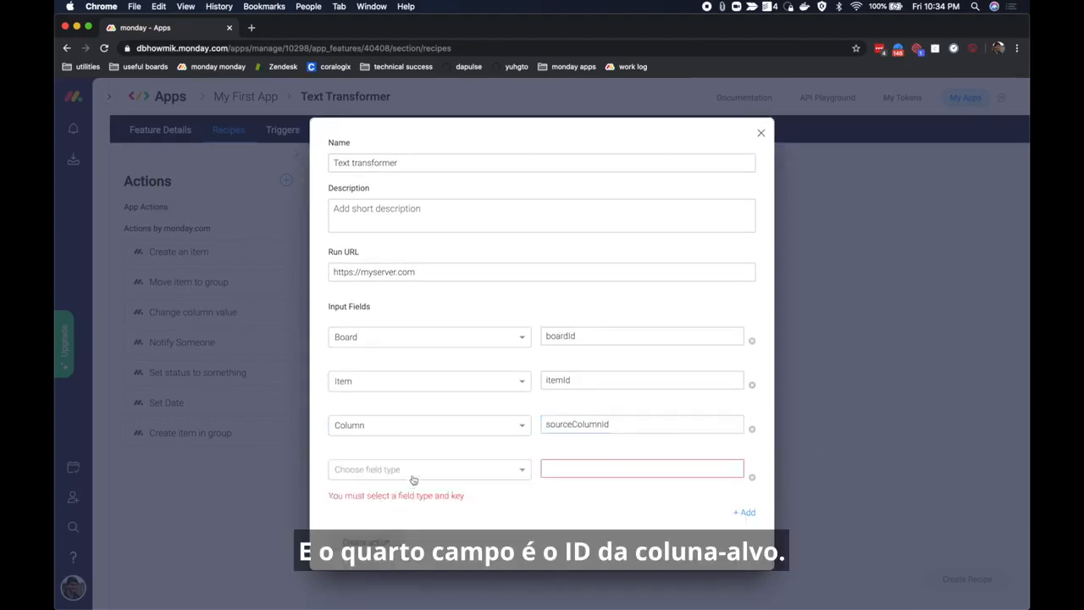
click(427, 469)
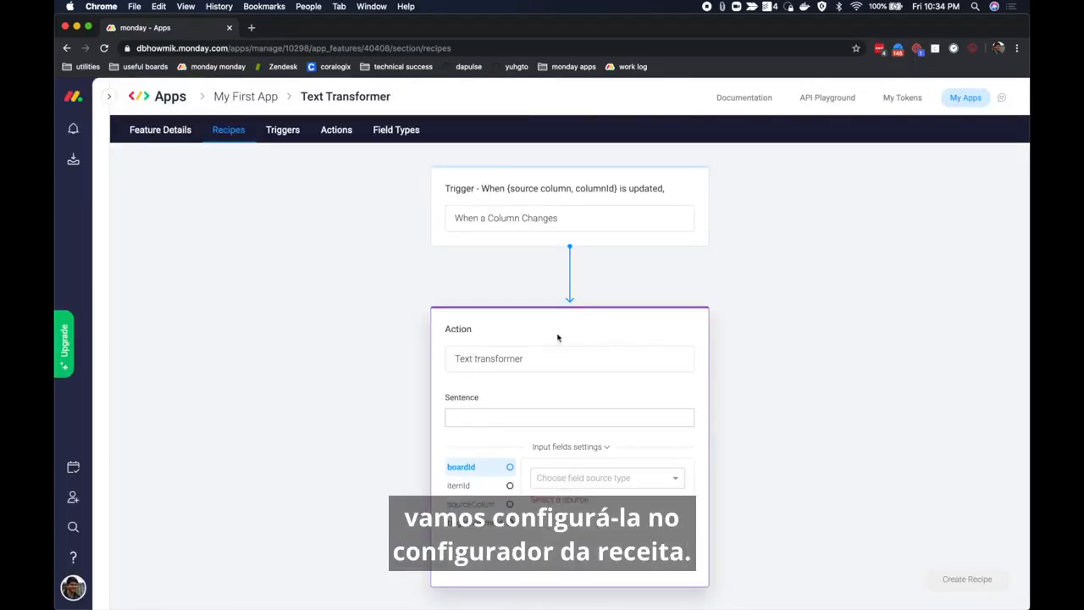
mouse_move(620, 402)
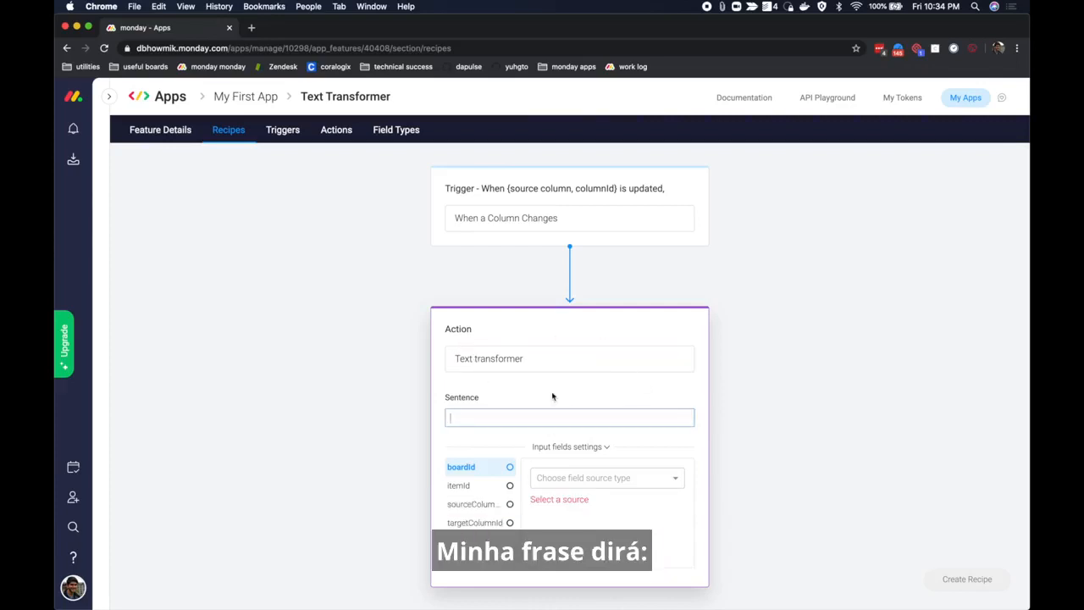
Step: Write the action sentence "transform text and update {target column, targetColumnId}"
text(trans)
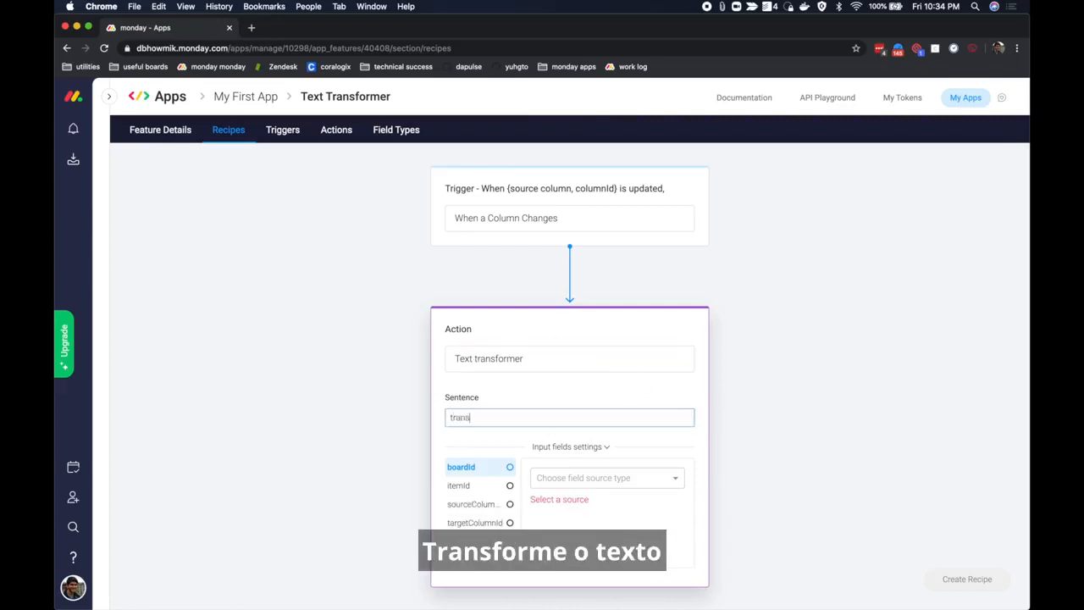
text(transform text and)
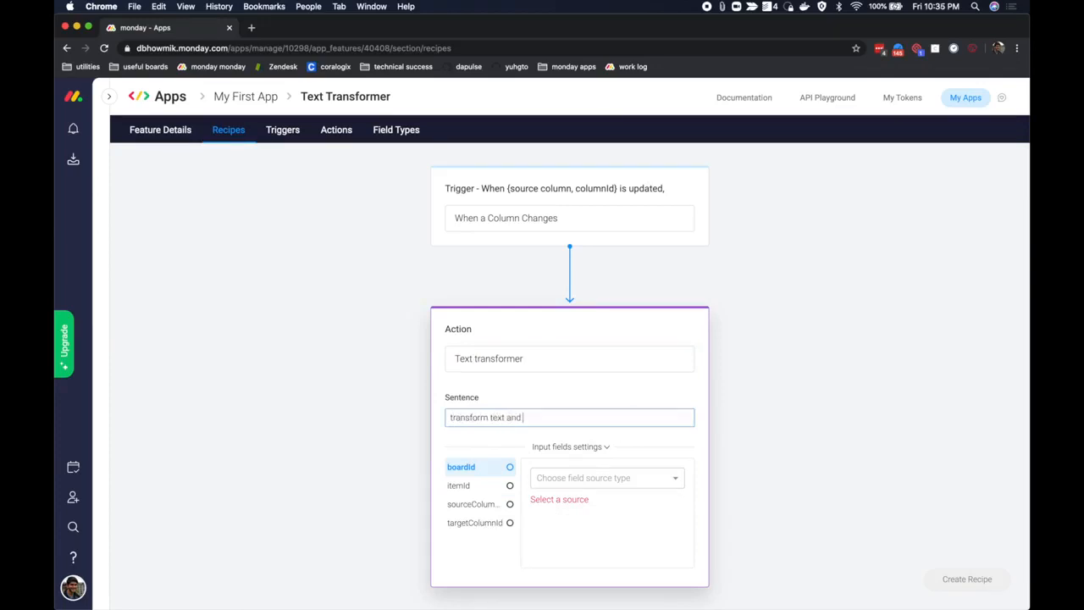
text(update (target column,)
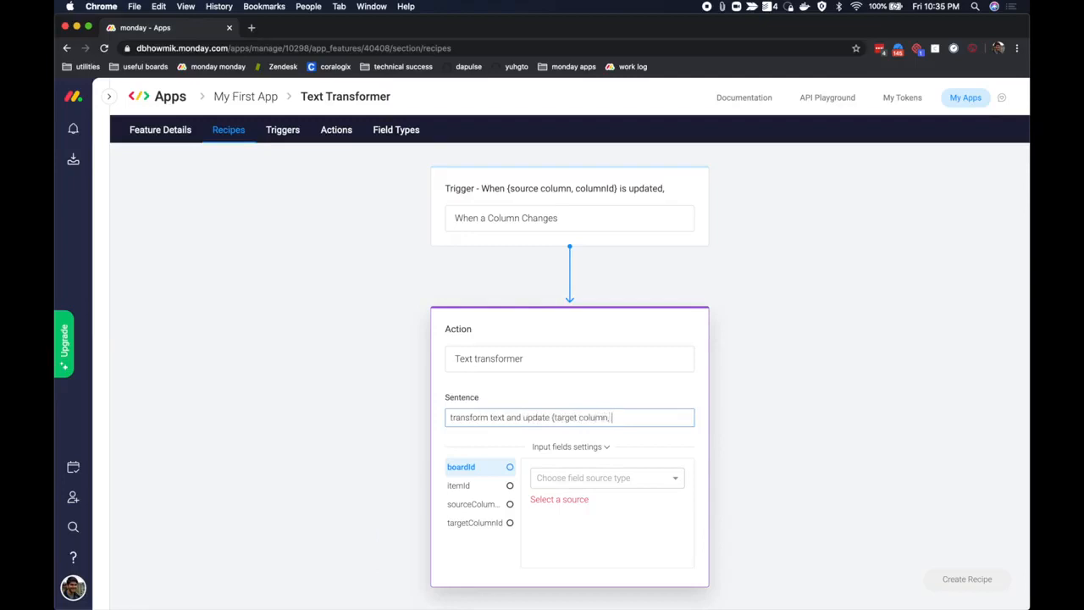
text(targetColumnId})
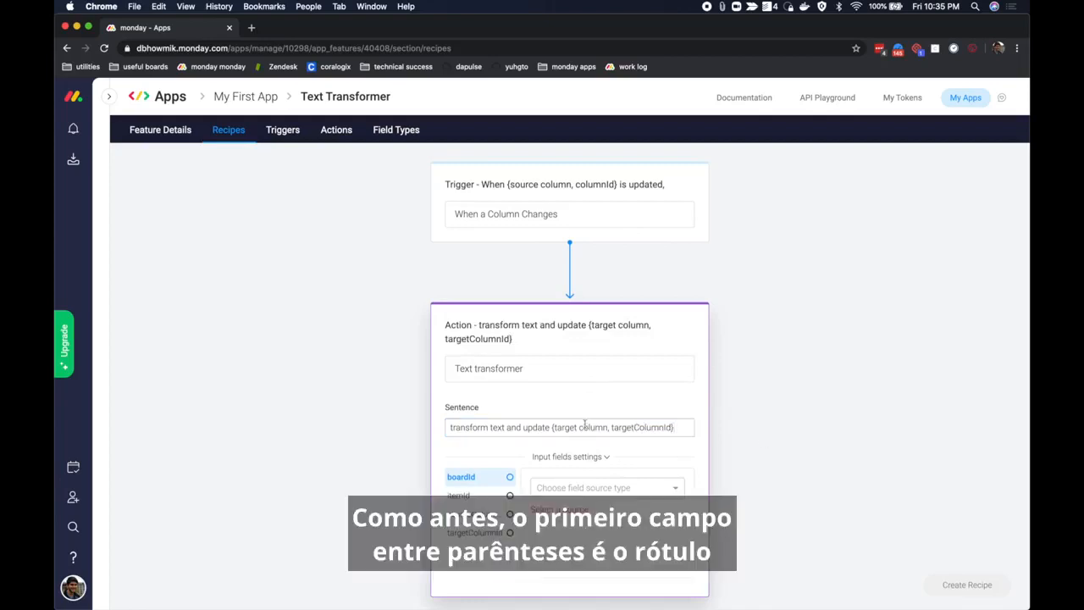
Step: Source boardId and itemId from the trigger output and targetColumnId from the recipe sentence, Text only
double_click(579, 427)
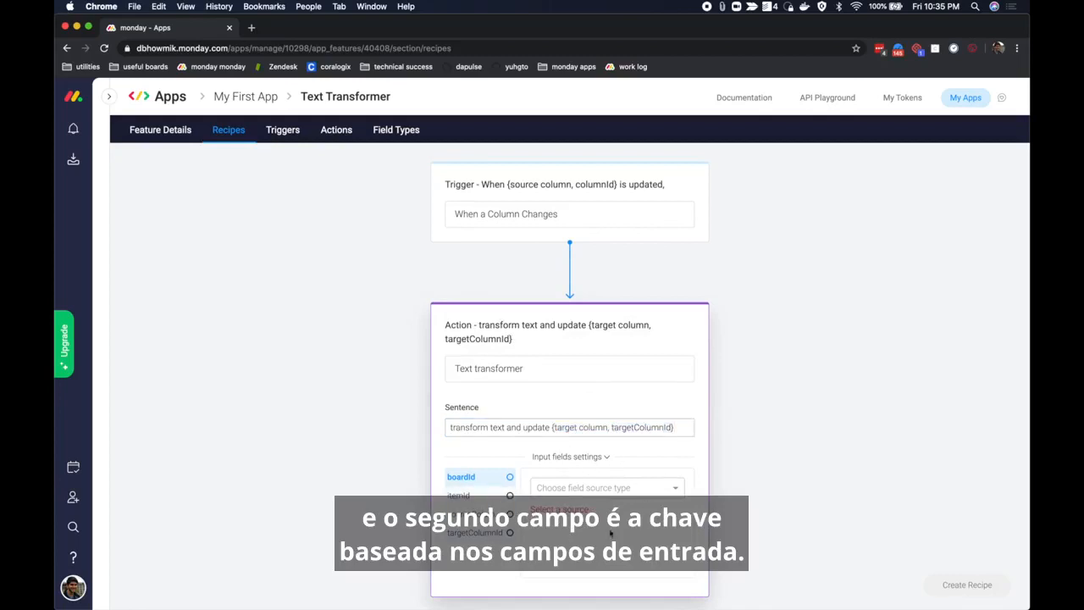
click(606, 487)
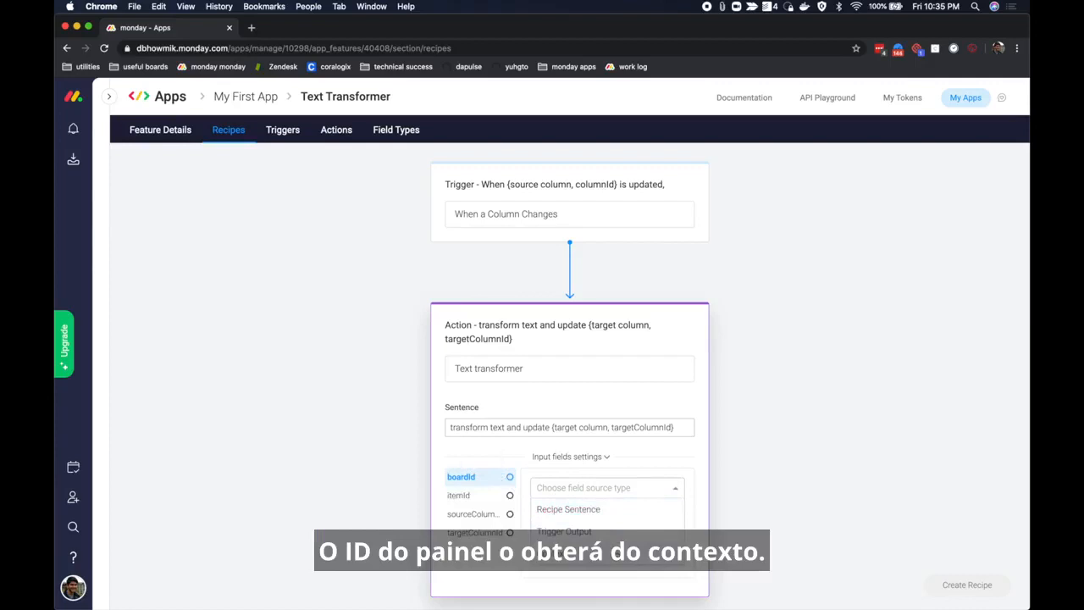
click(457, 494)
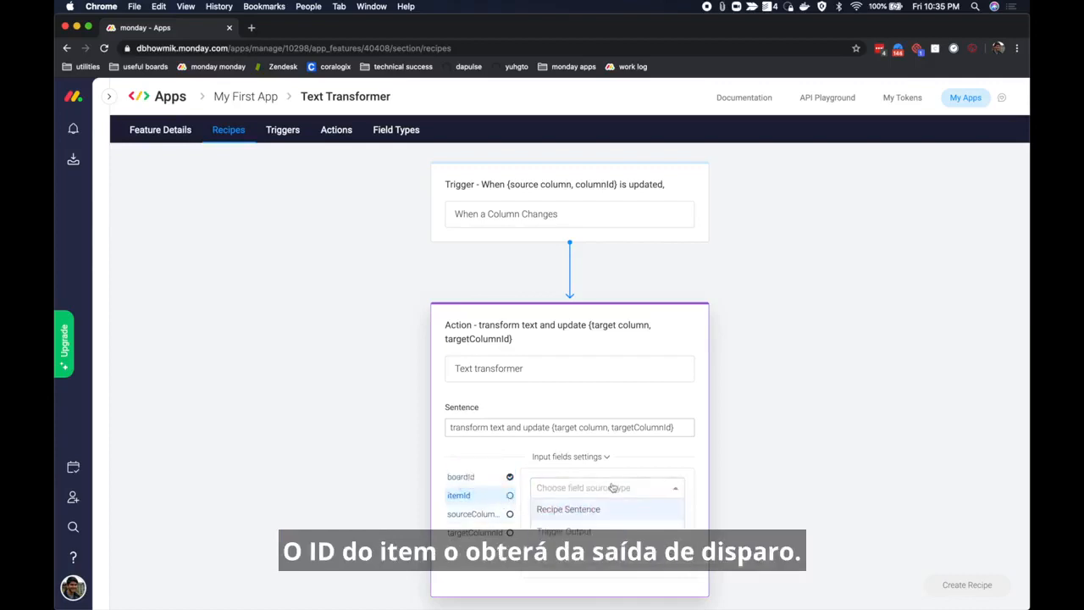
click(564, 532)
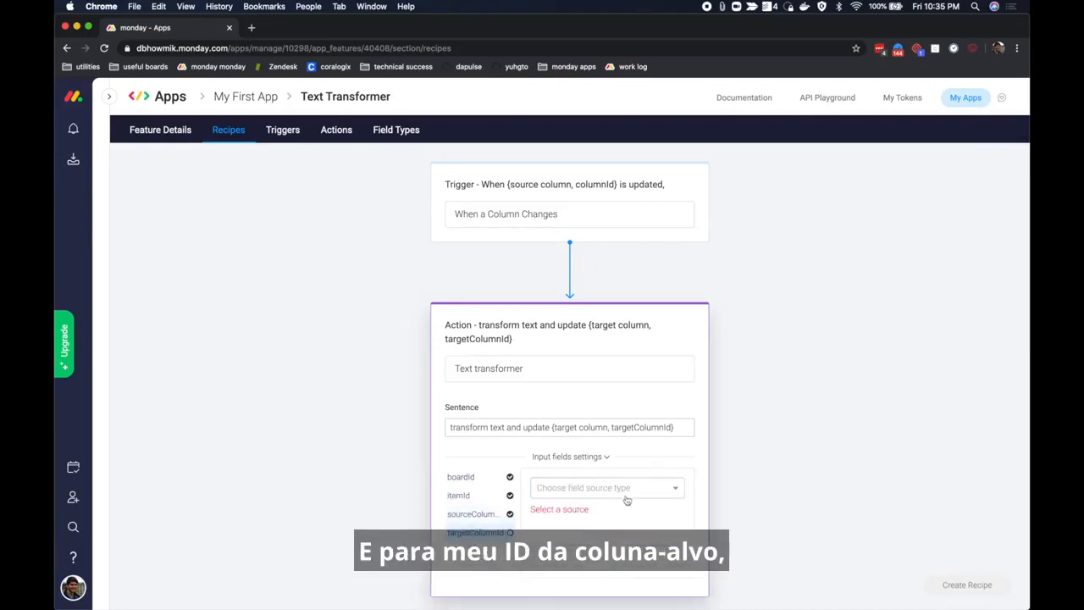
click(607, 487)
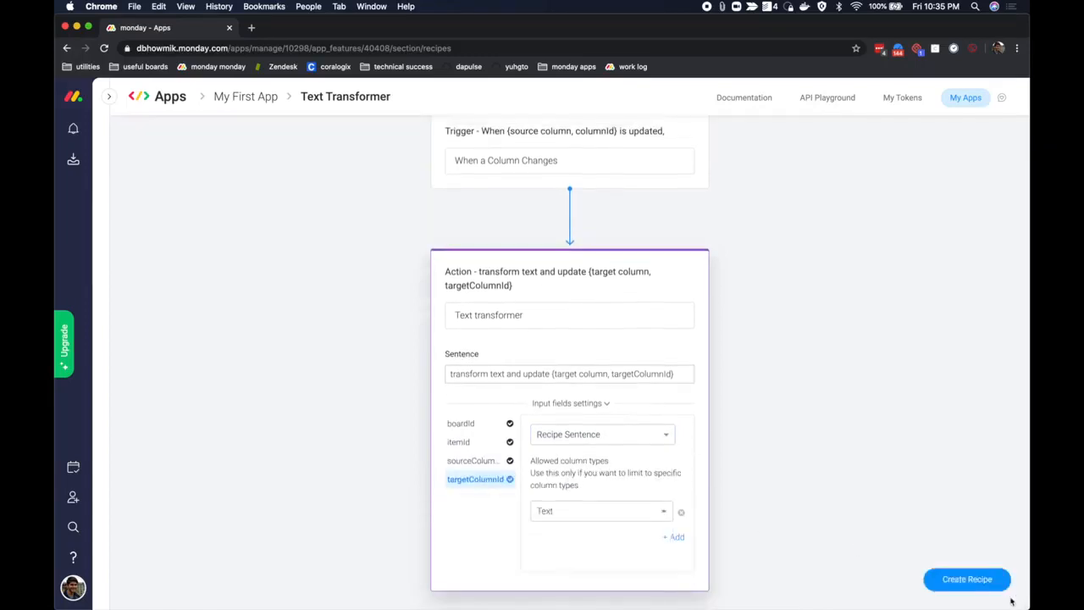
Step: Create the recipe "When source column is updated, transform text and update target column"
click(966, 579)
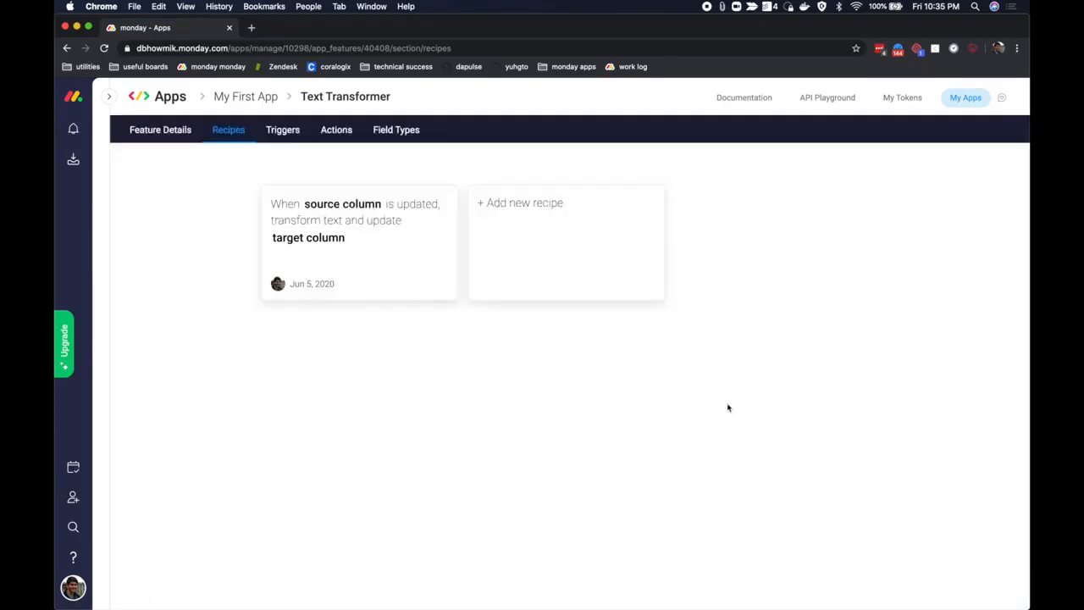
mouse_move(552, 426)
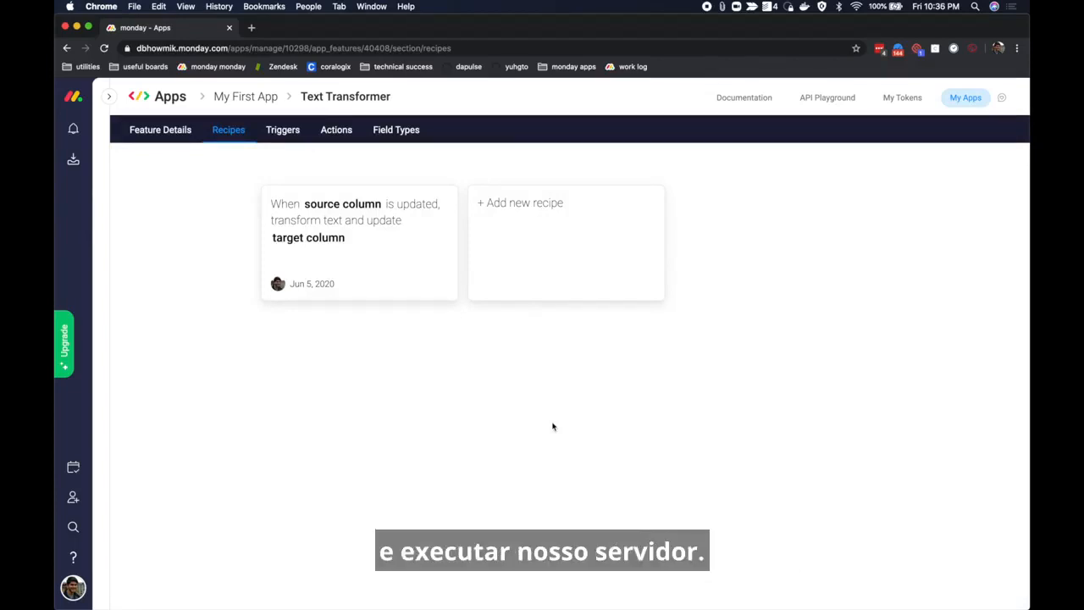
mouse_move(541, 398)
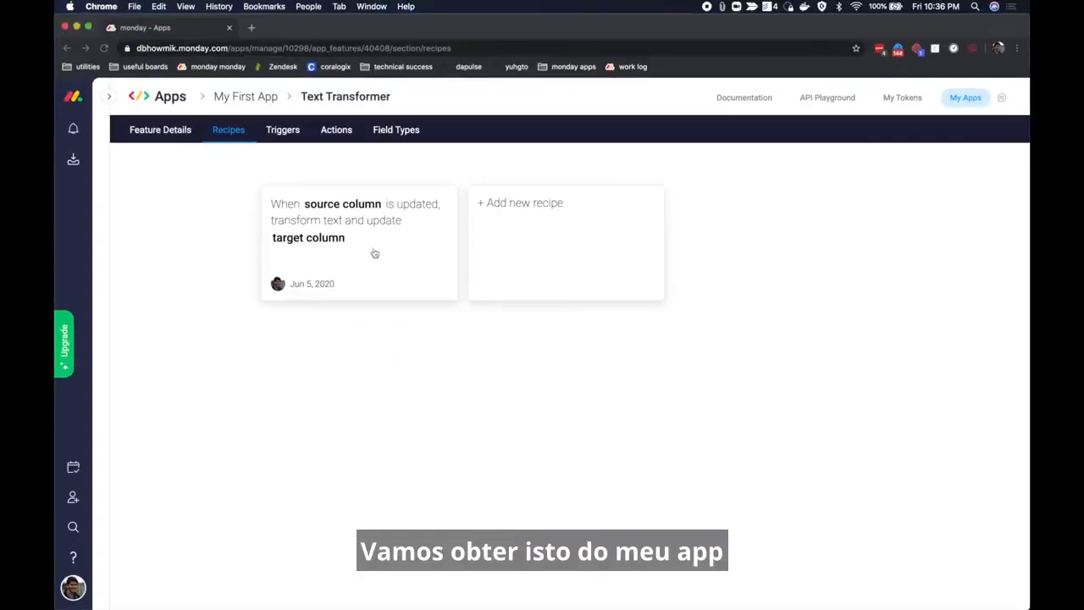
Step: Review My First App's Basic Information and App Credentials, then switch to the Terminal window
click(246, 95)
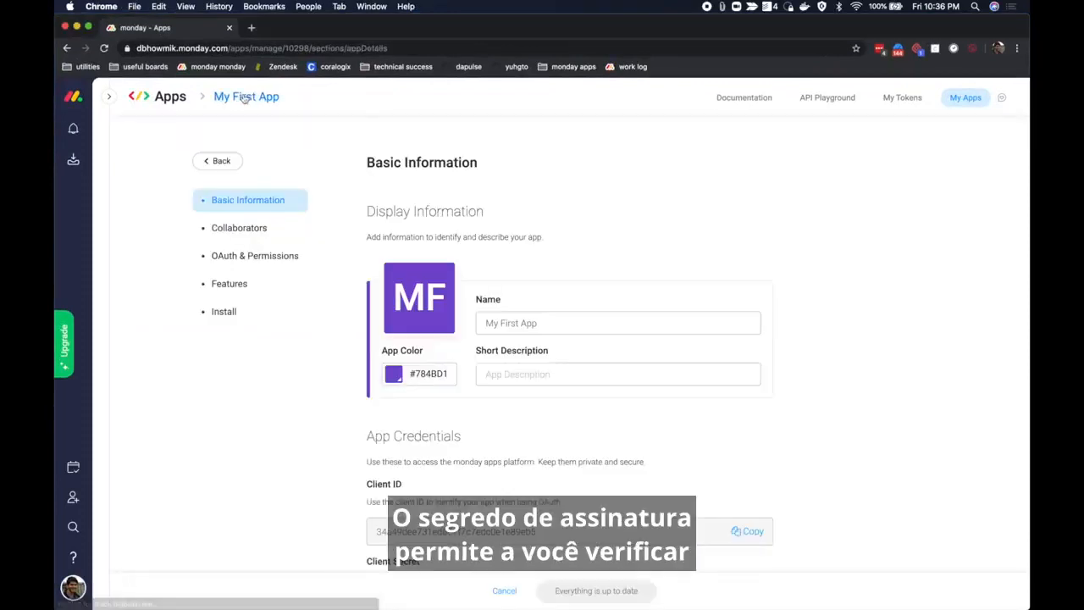
scroll(down, 3)
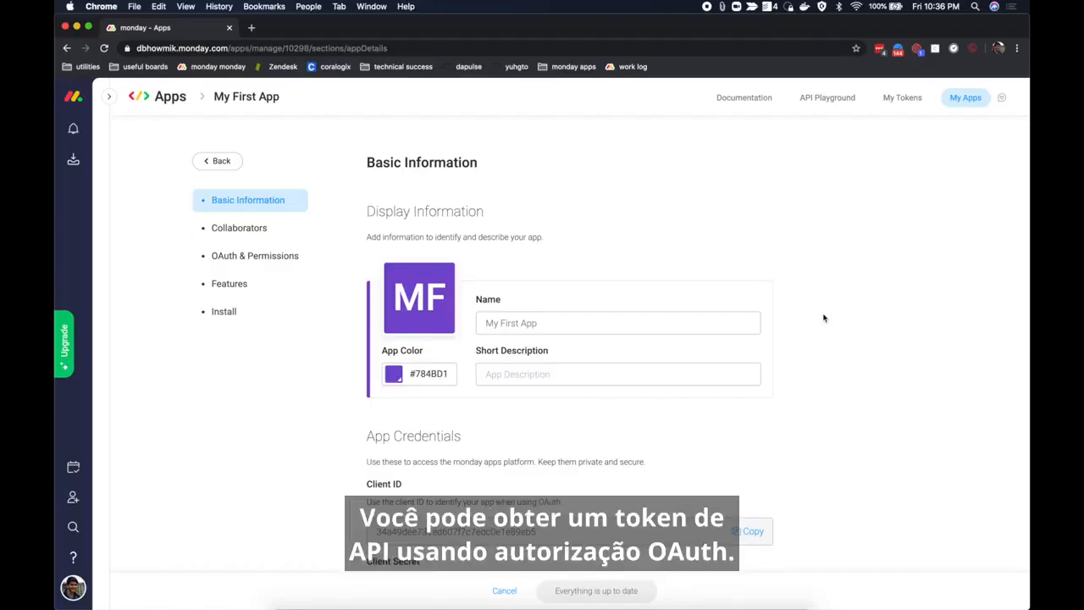
mouse_move(894, 117)
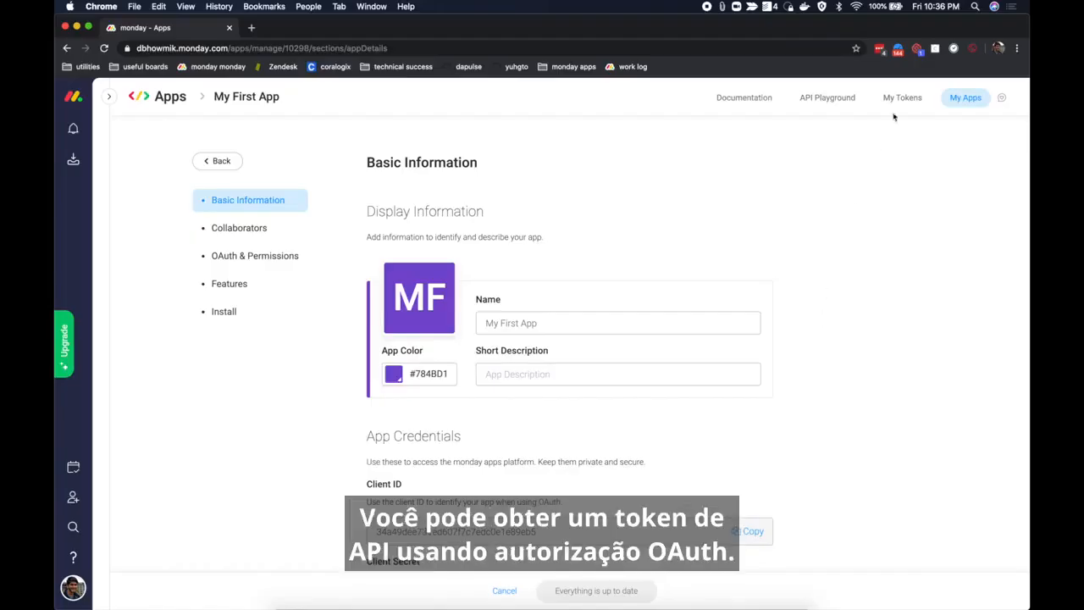
click(901, 96)
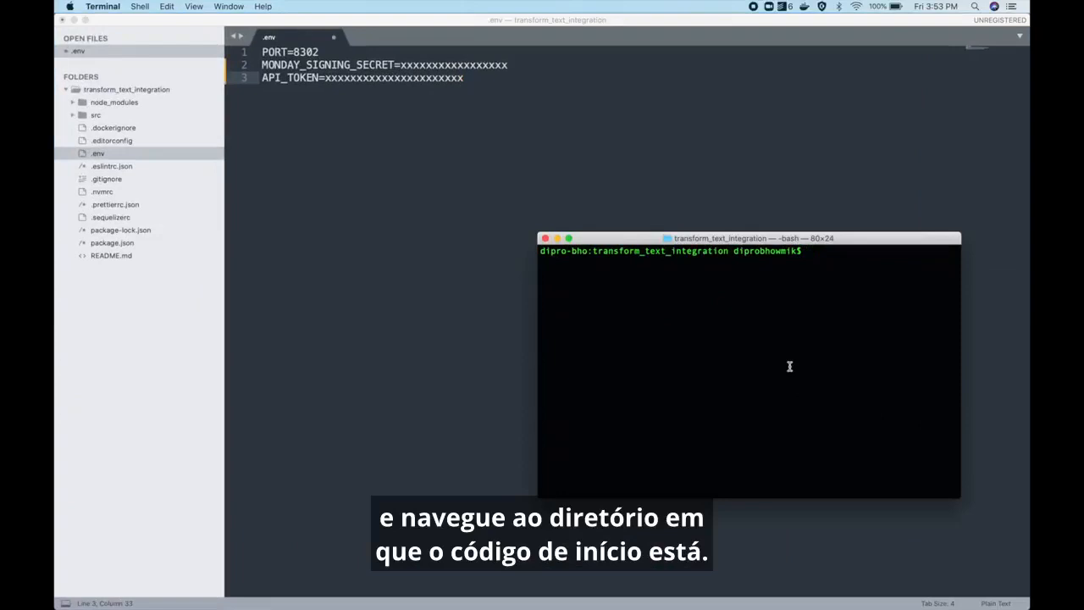
Step: Launch the starter server with npm run start in the transform_text_integration folder
text(npm run start)
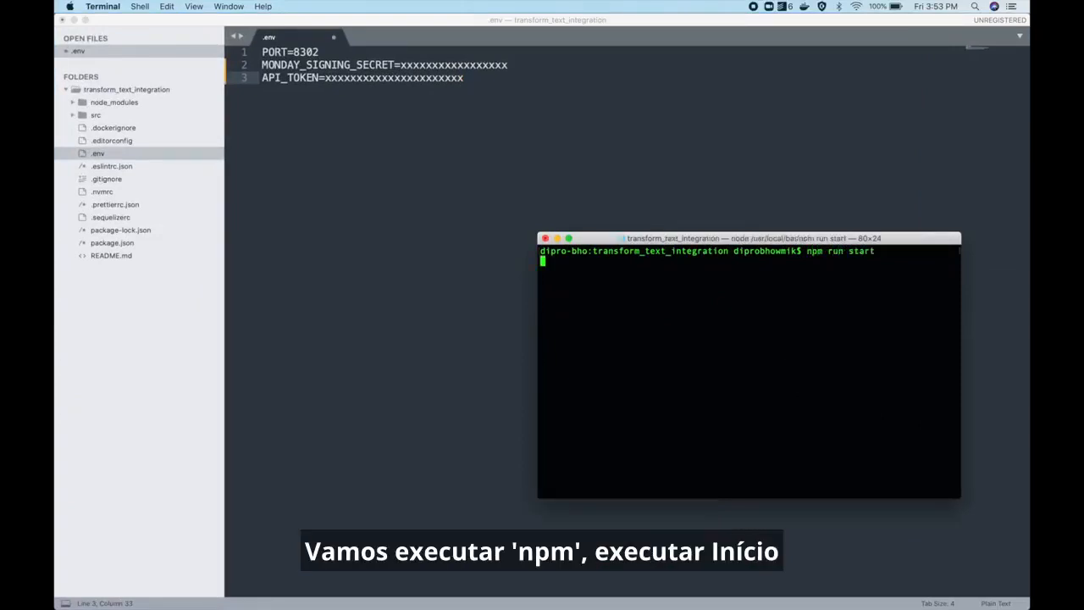
key(Return)
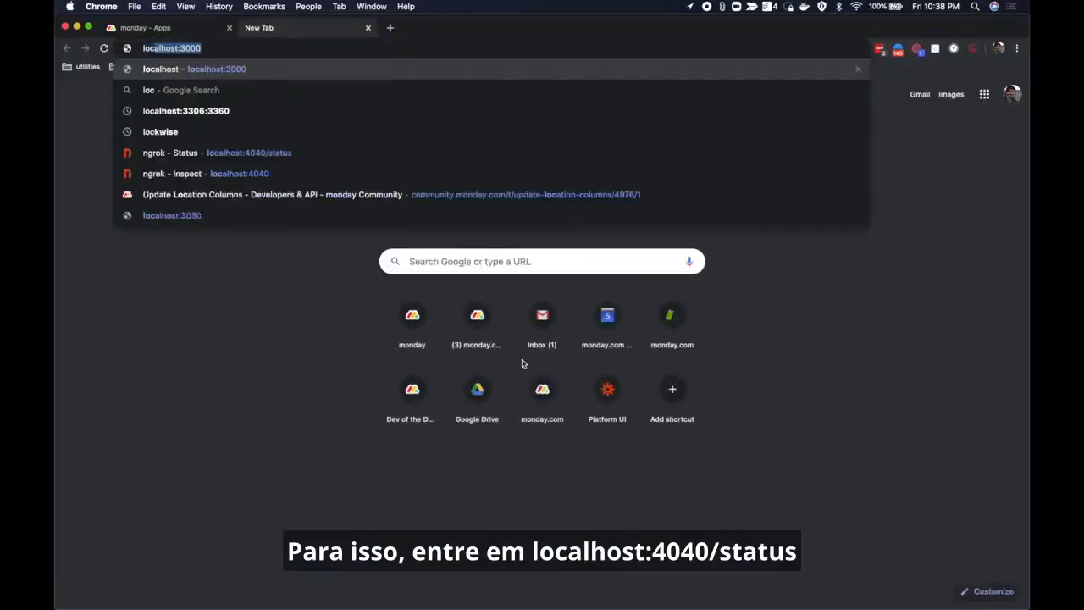
Step: View the ngrok tunnel status at localhost:4040 and return to the monday.com apps tab
text(localhost:4040/status)
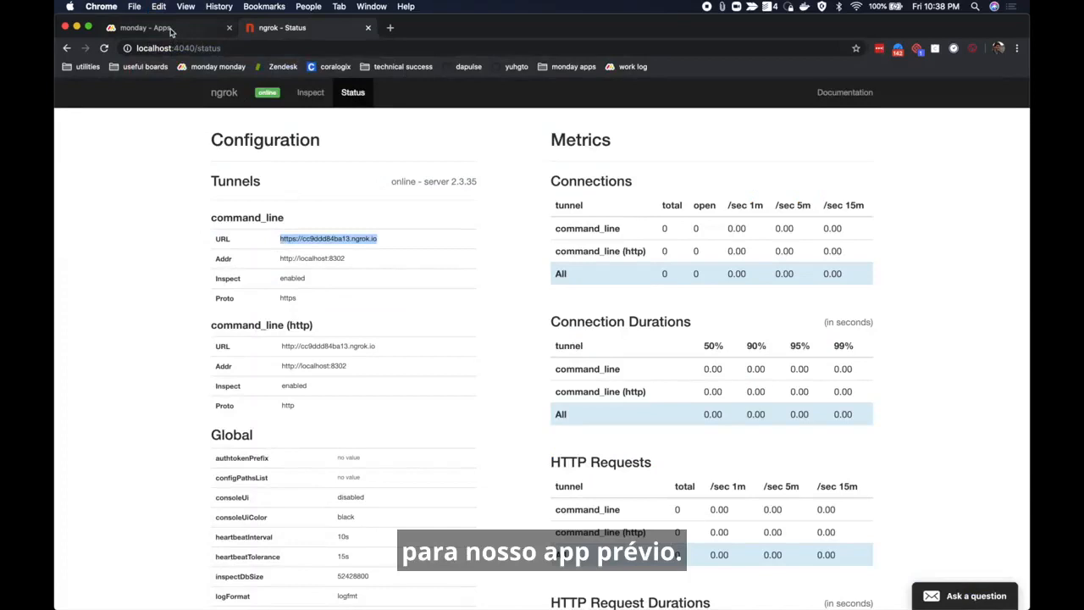
click(144, 27)
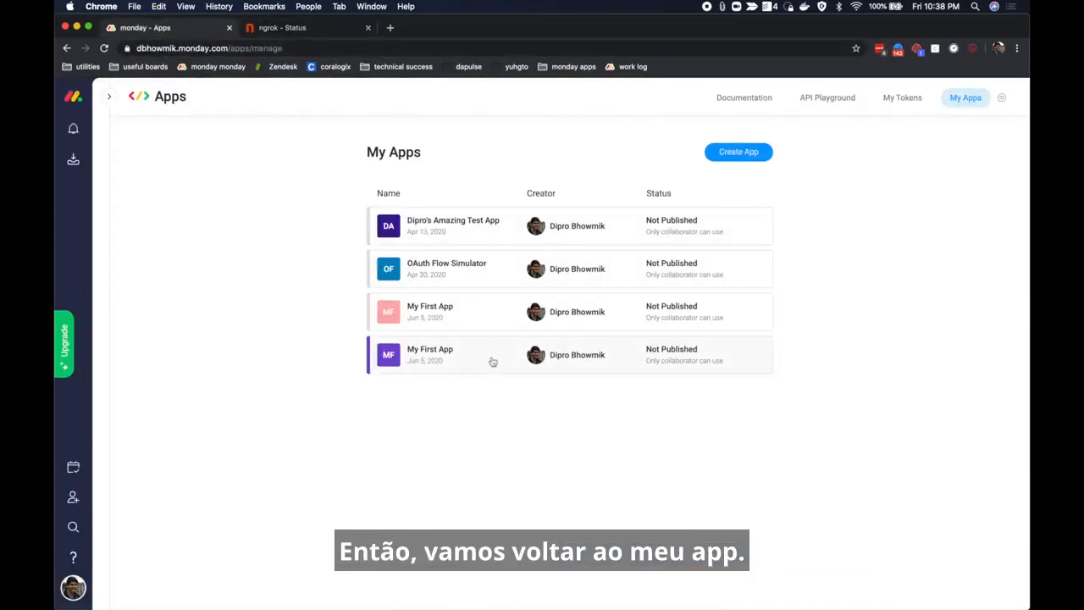
Step: Reach the Text transformer action's settings under My First App's Text Transformer feature
click(430, 354)
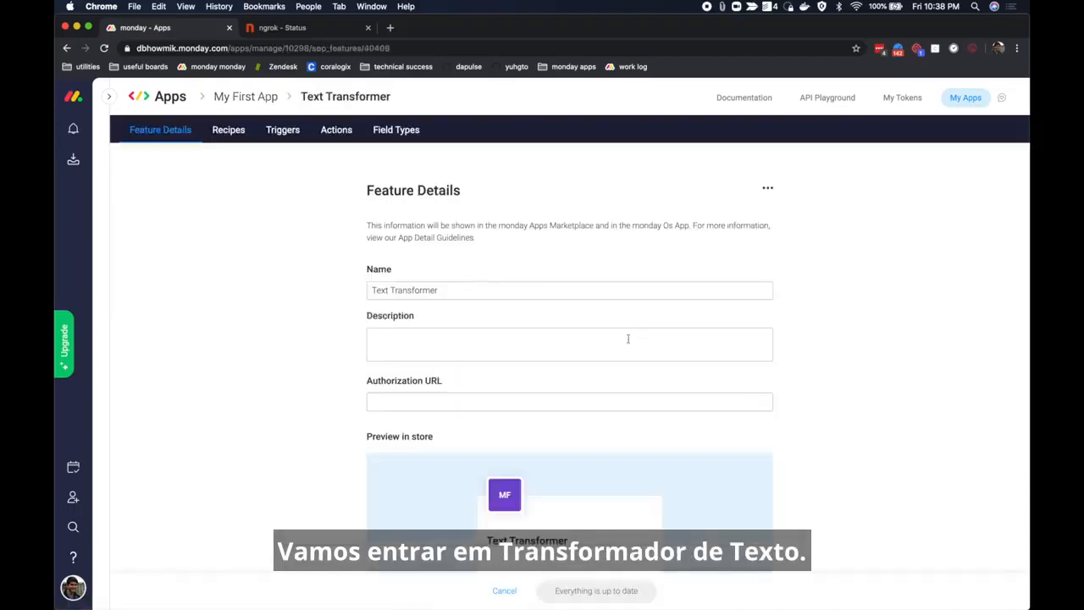
click(336, 129)
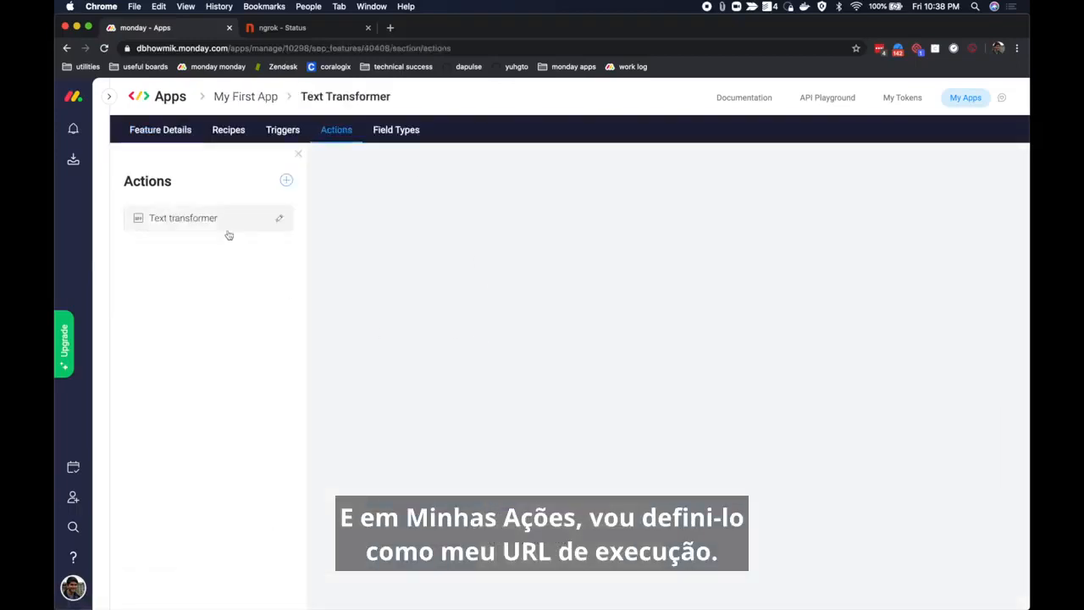
click(182, 216)
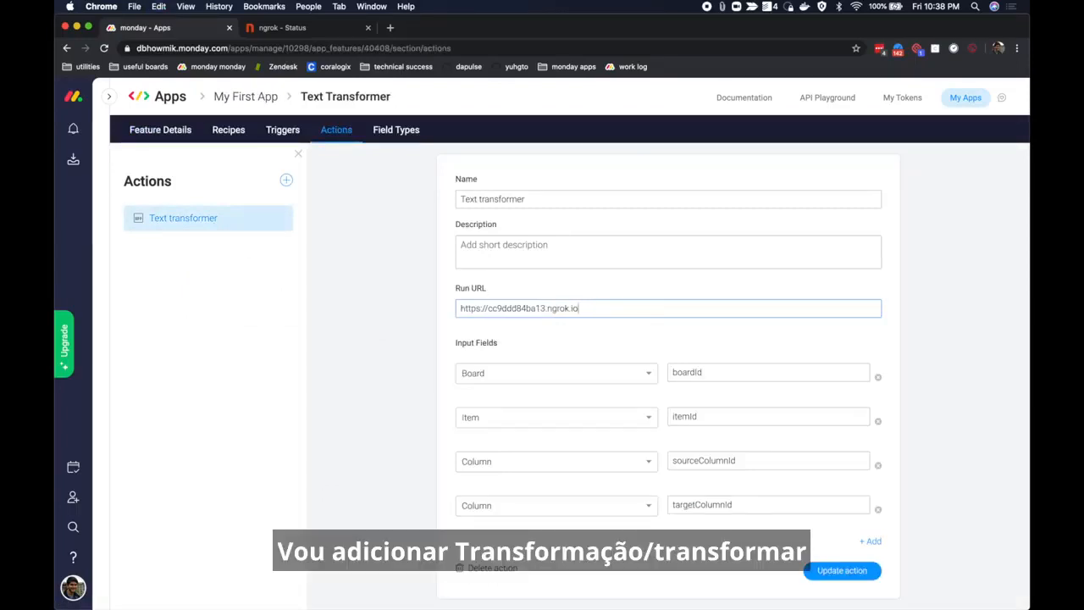
Step: Set the run URL to the ngrok address plus /transformation/transform and update the action
text(/transformation)
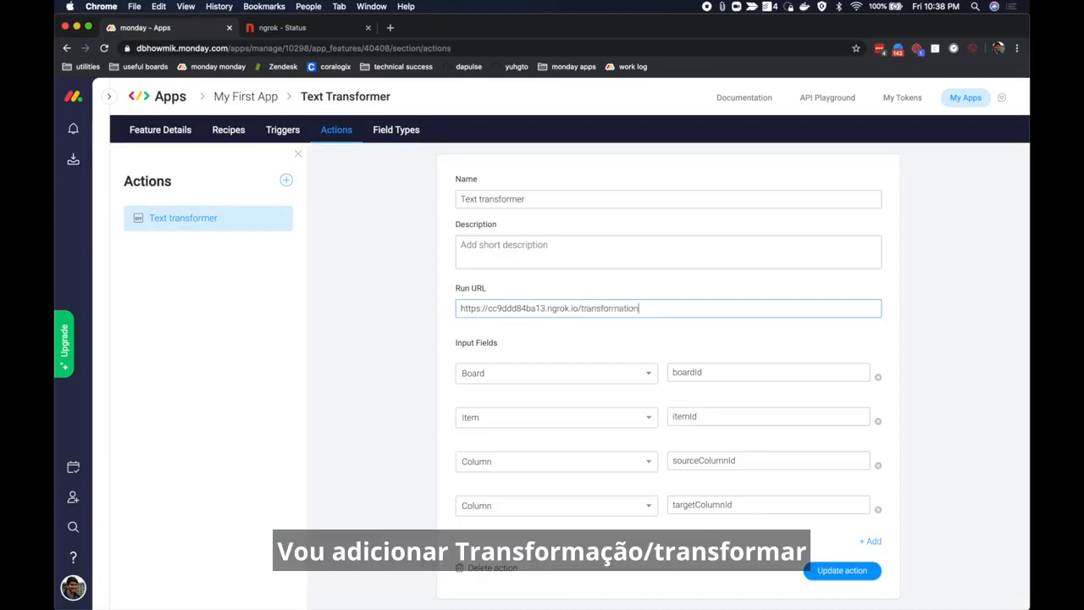
text(/transform)
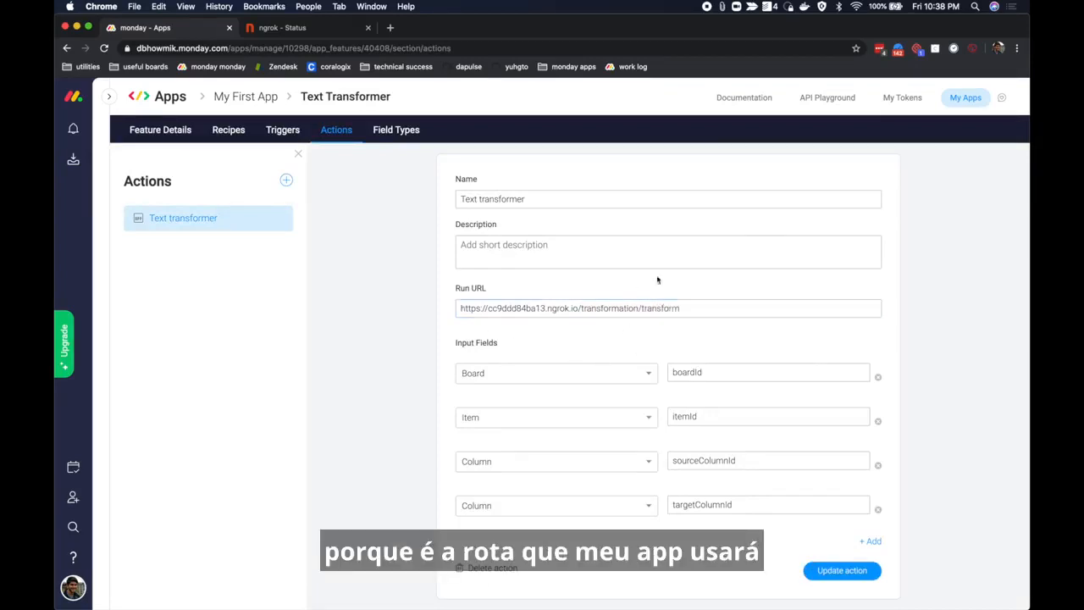
mouse_move(795, 343)
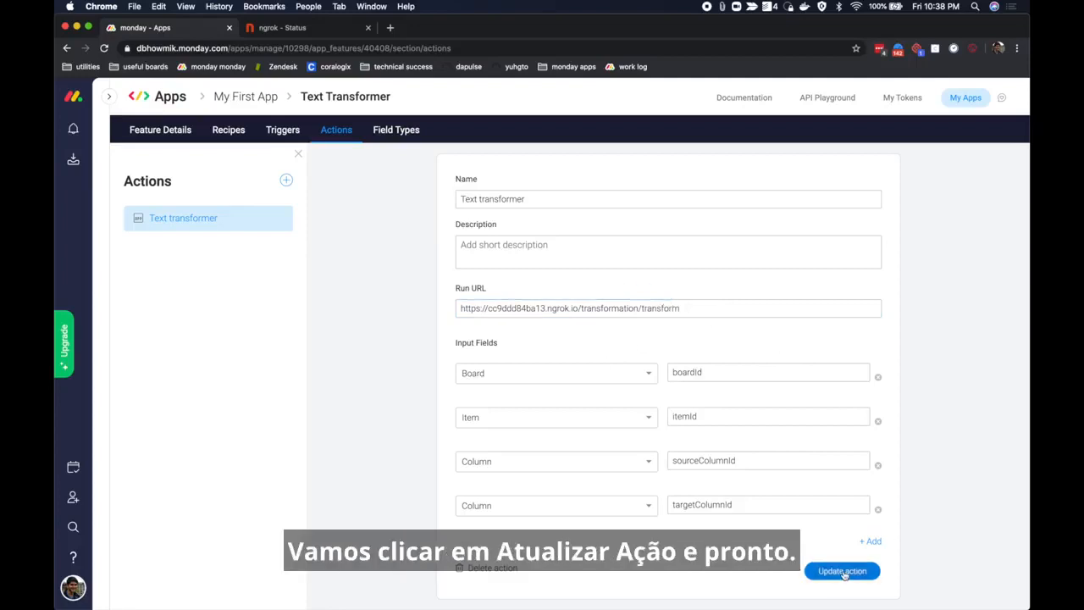
click(841, 569)
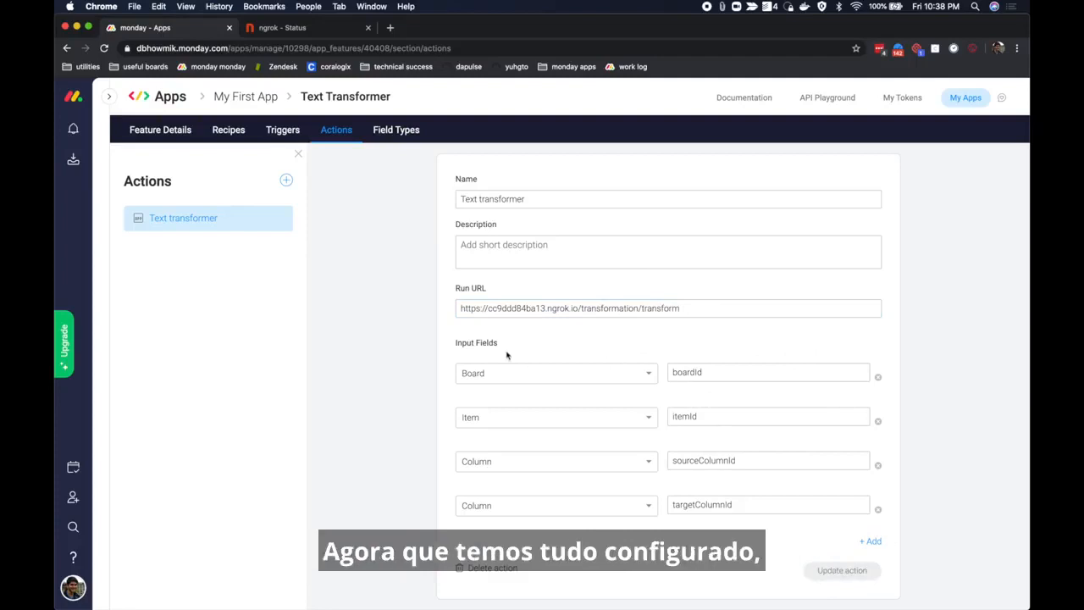
mouse_move(406, 293)
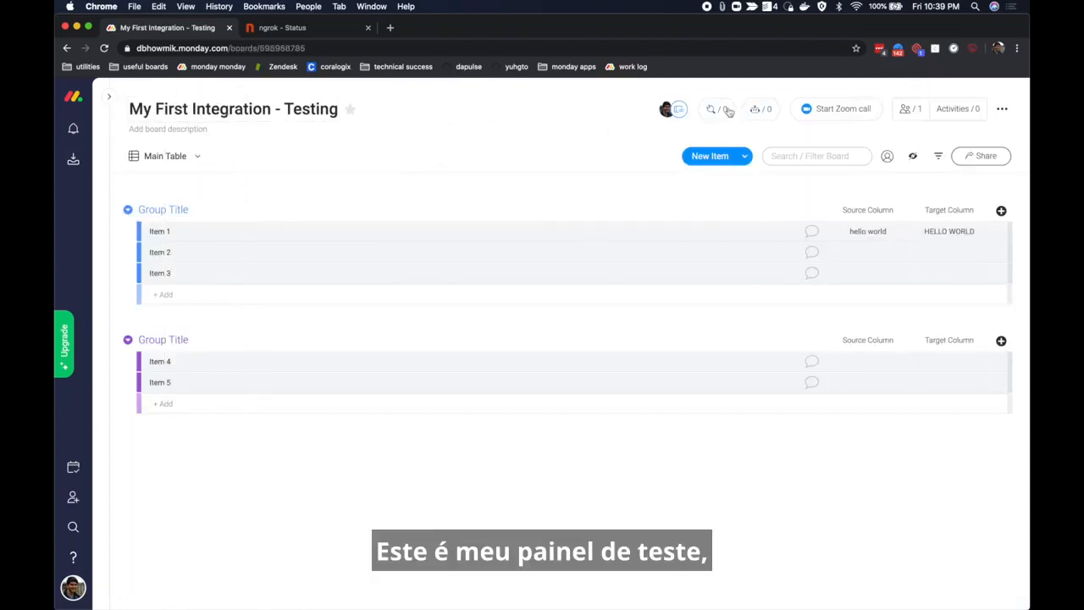
Step: Add the featured Text Transformer recipe with Source Column and Target Column to the test board
click(718, 109)
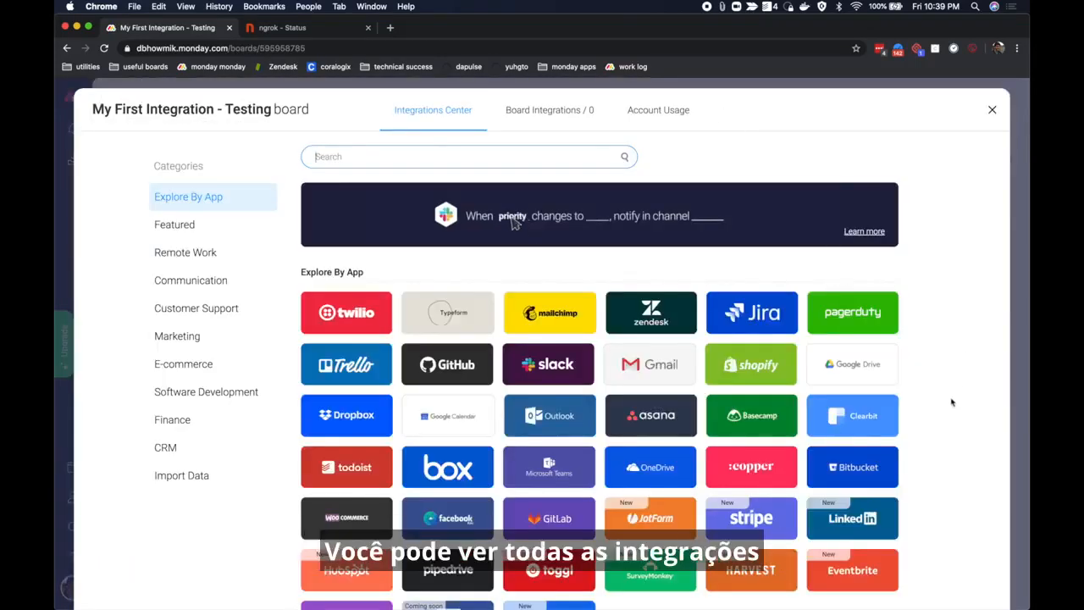
click(175, 223)
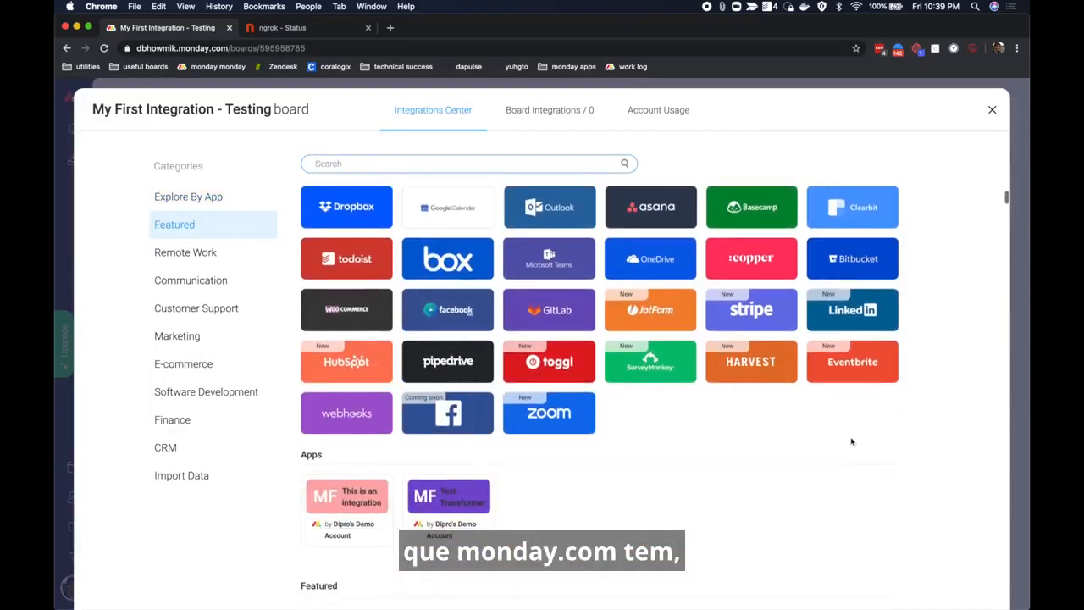
scroll(down, 3)
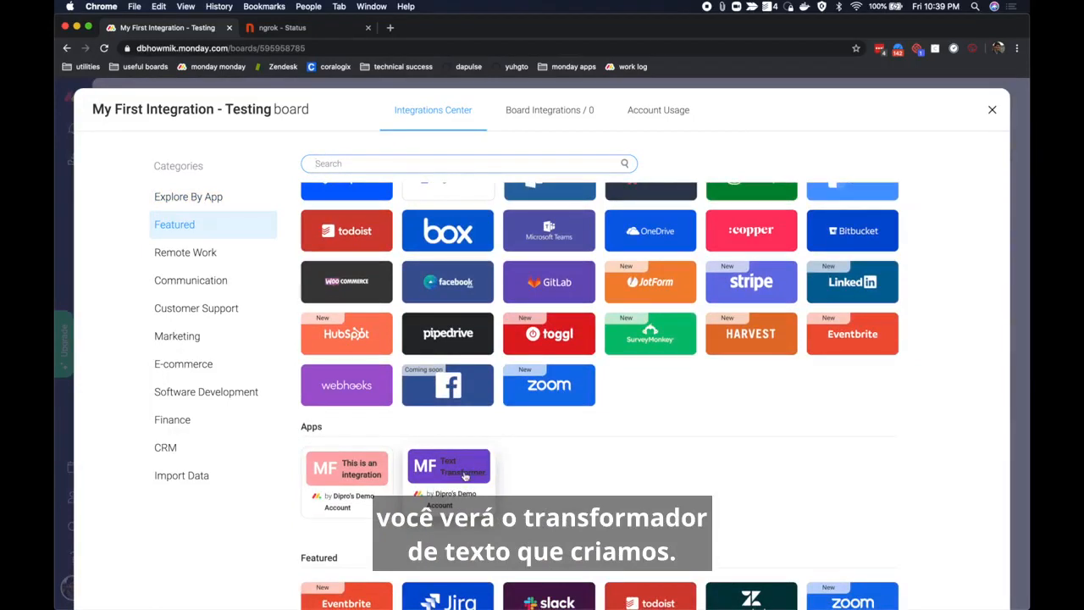
click(448, 467)
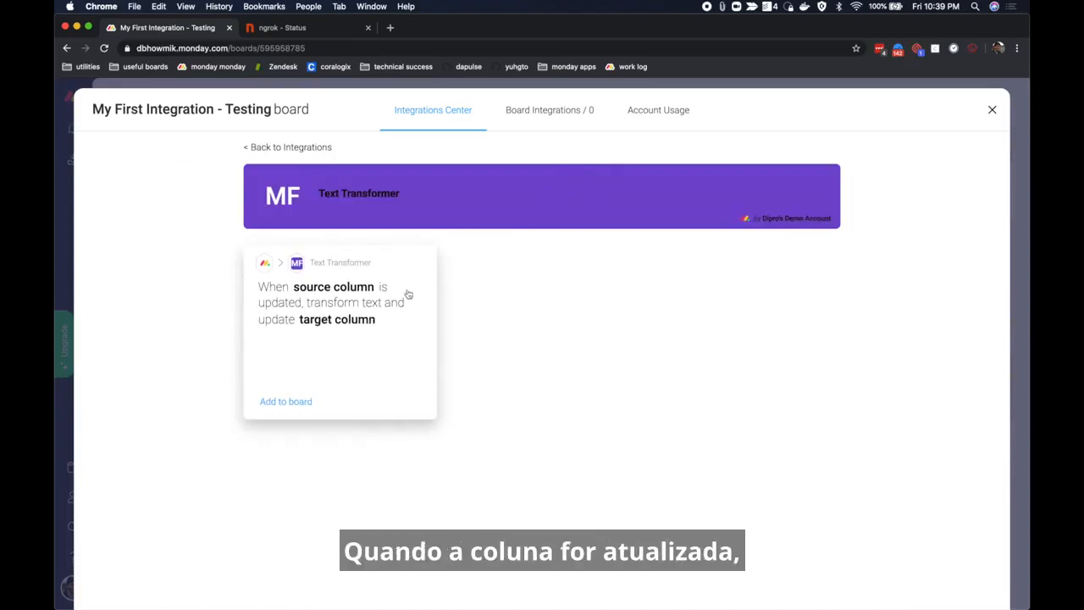
mouse_move(357, 332)
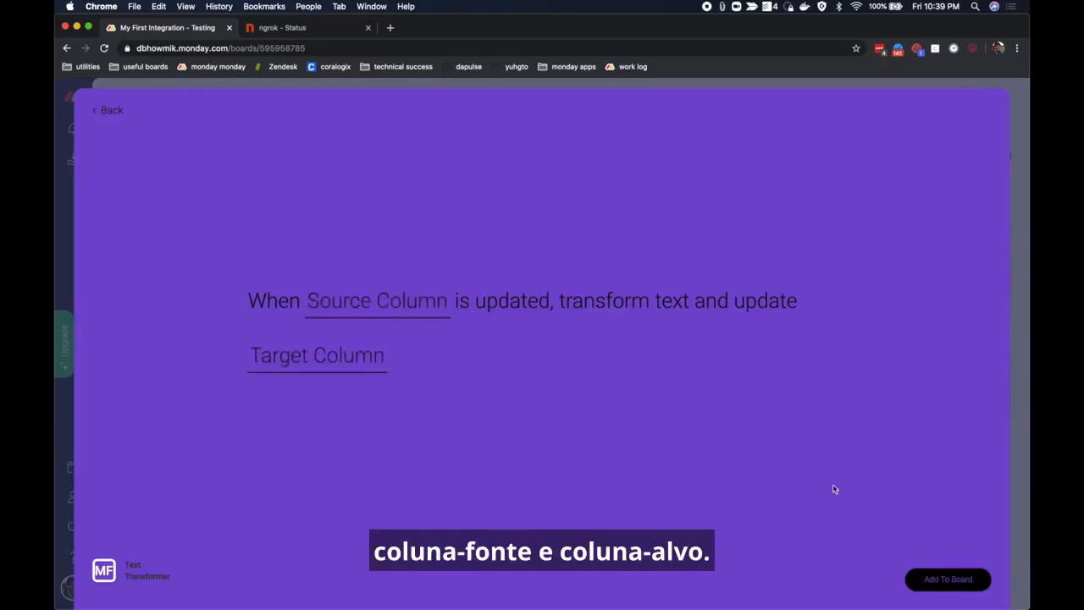
click(947, 579)
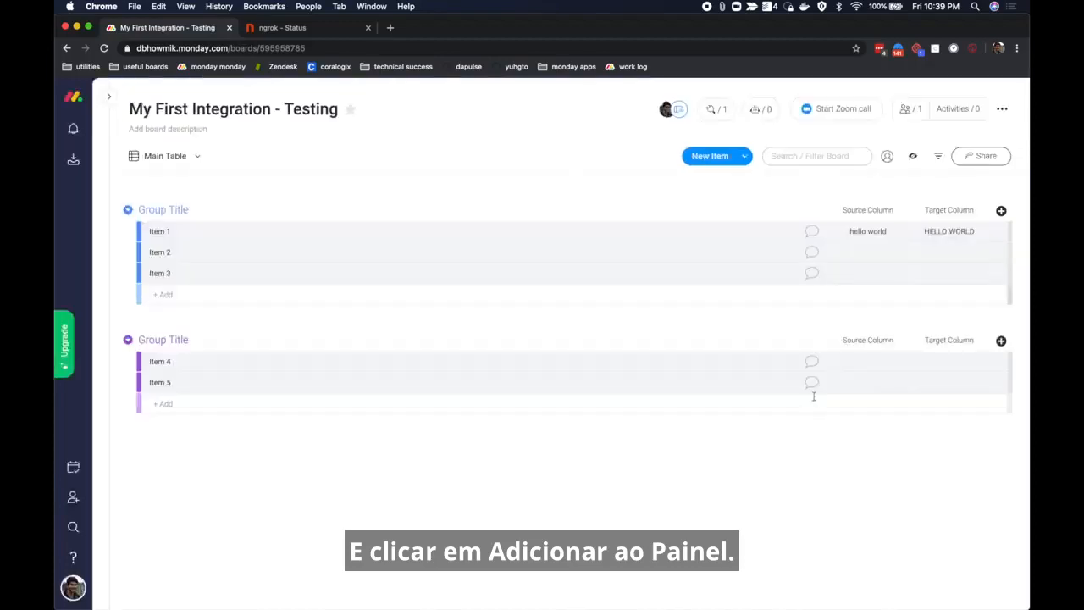
mouse_move(797, 434)
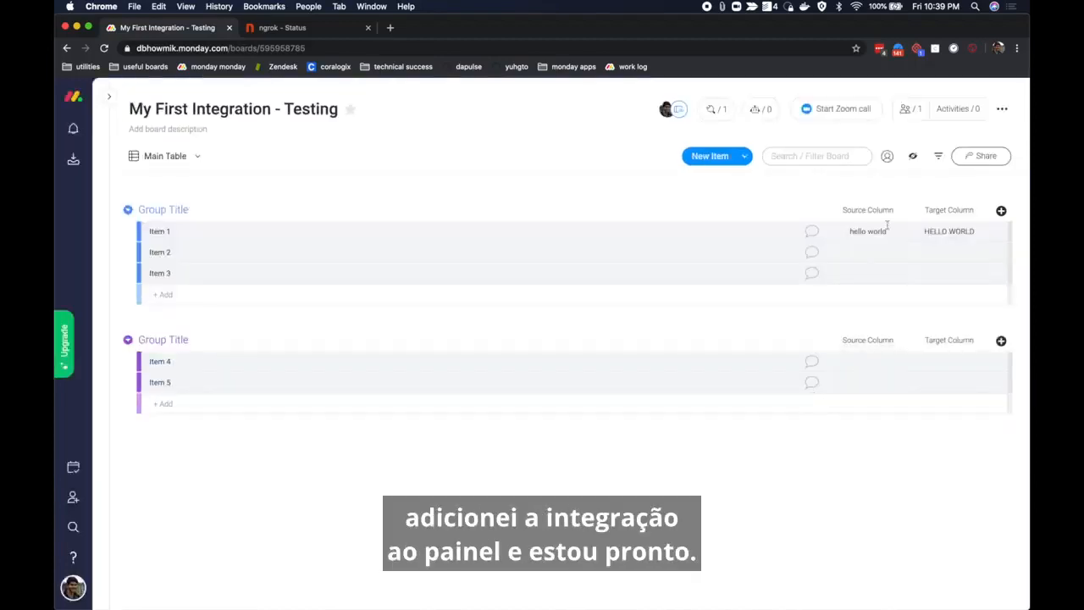
Step: Enter "we did it!" in Item 2's Source Column so Target Column shows "WE DID IT!"
click(867, 251)
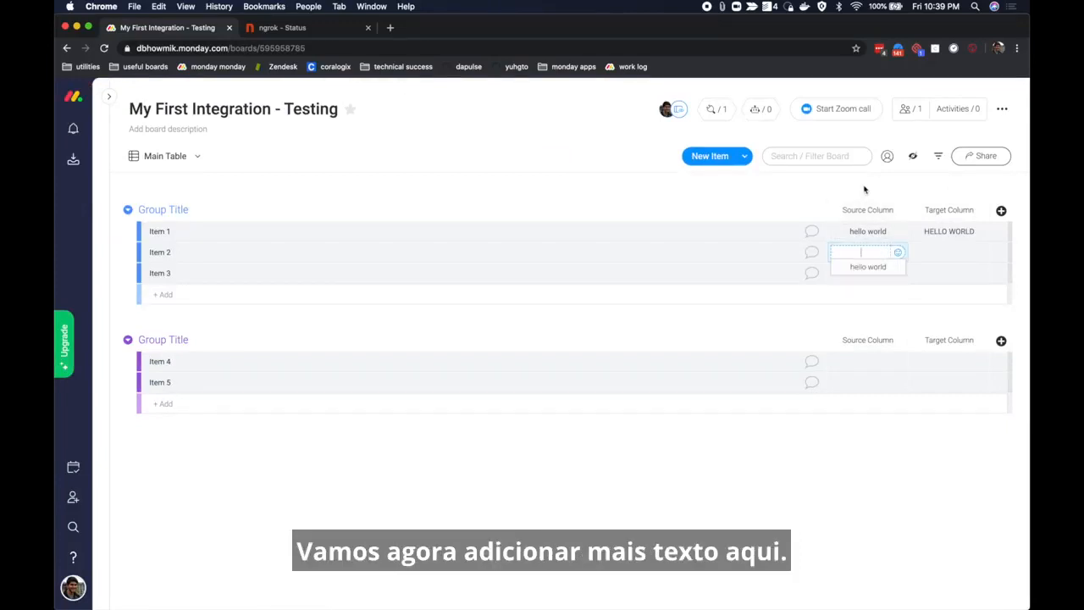
text(we did it!)
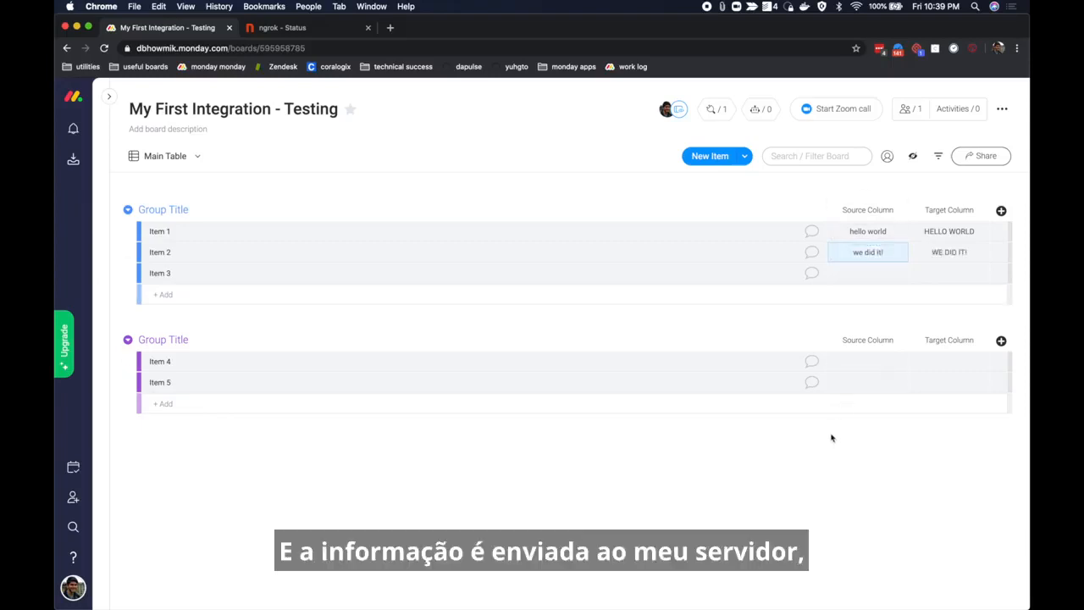
mouse_move(789, 322)
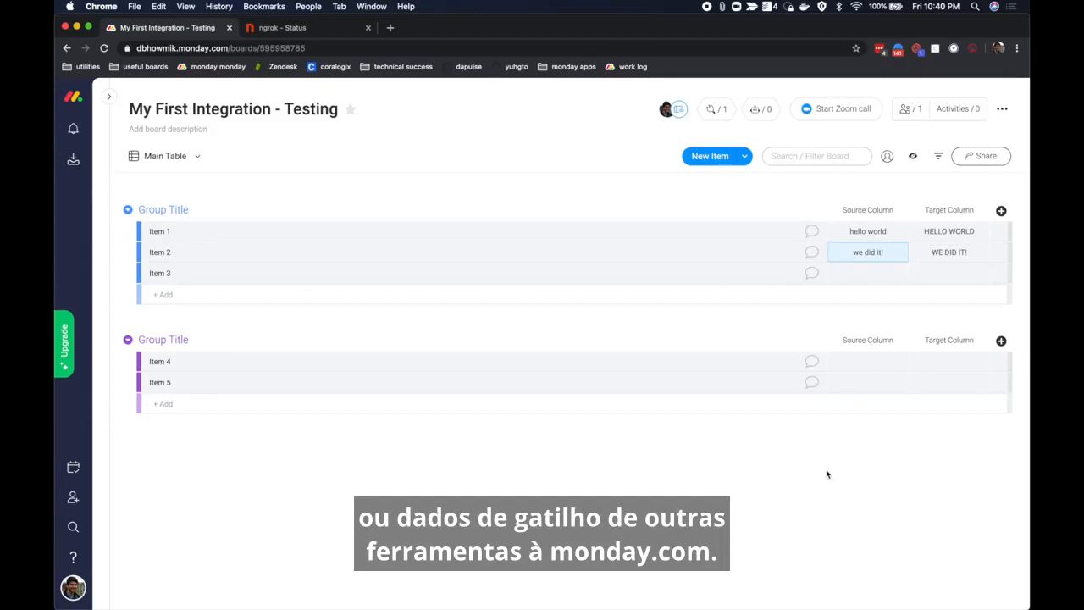
mouse_move(670, 457)
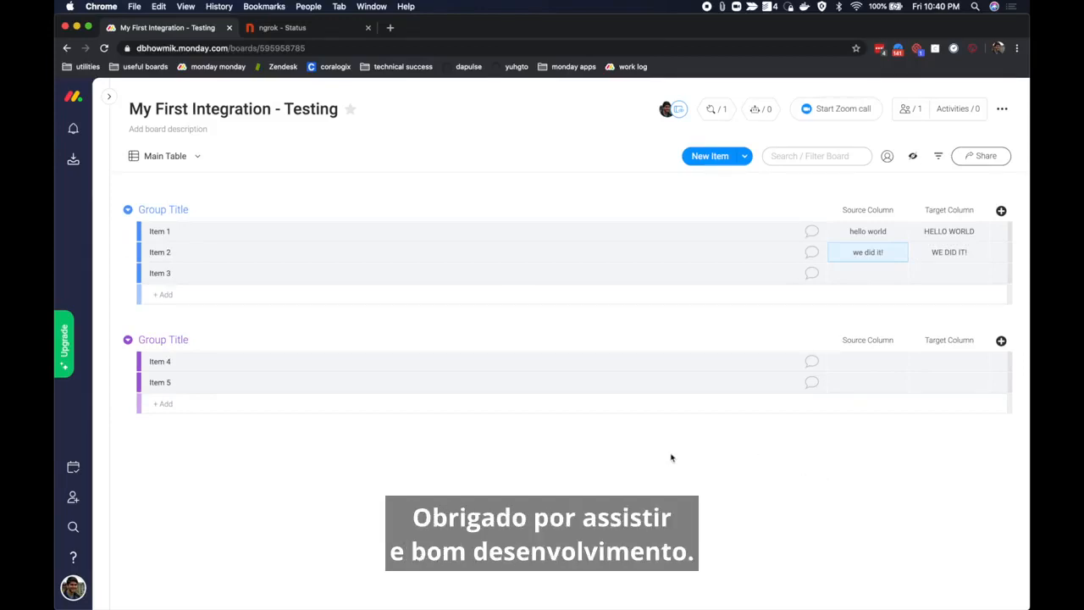